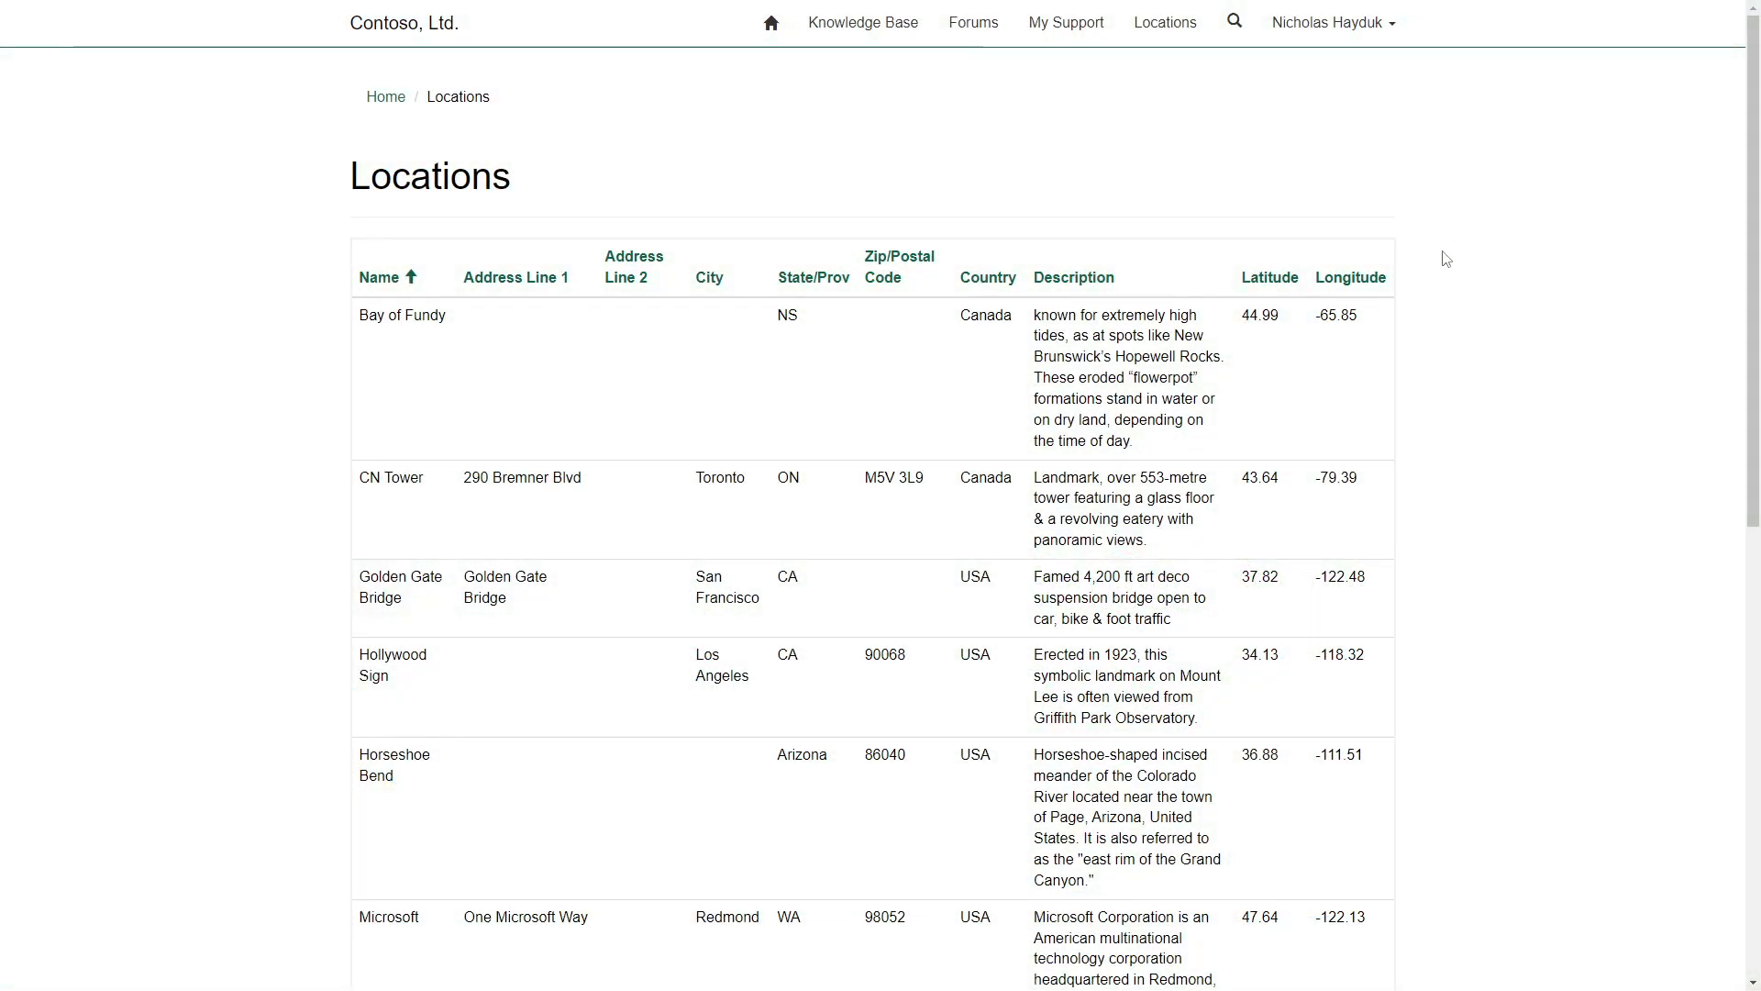
{"action": "mouse_move", "coordinate": [1438, 476]}
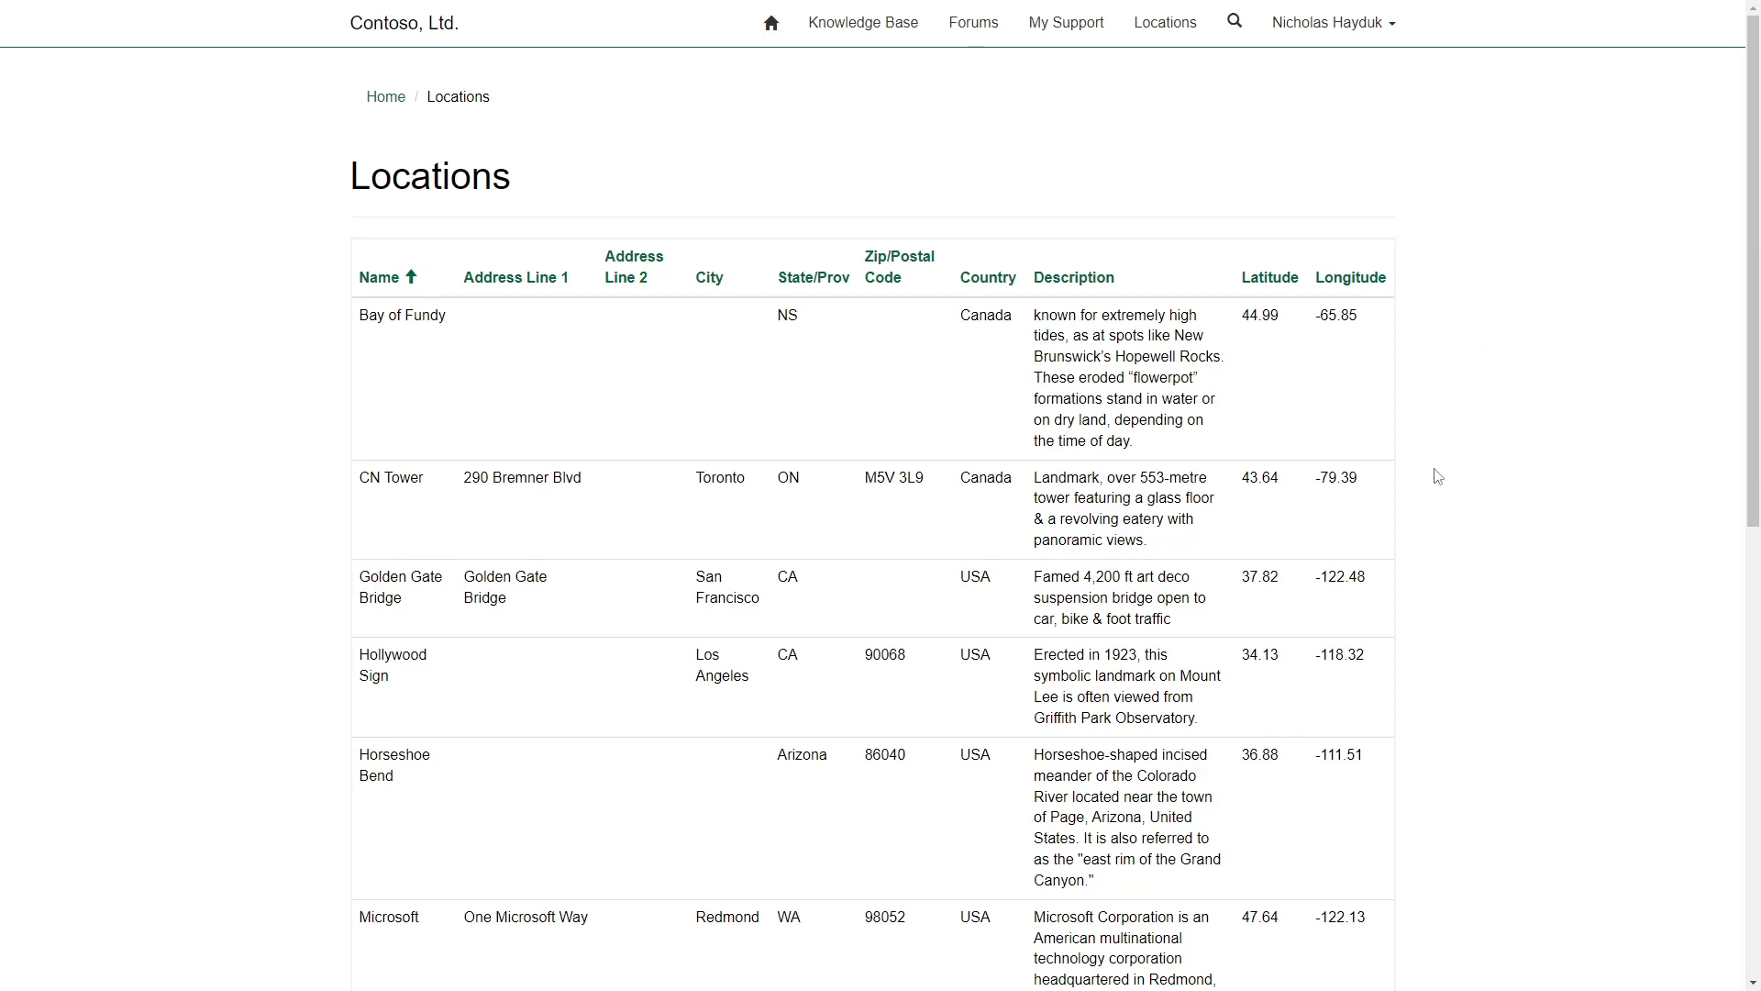
{"action": "mouse_move", "coordinate": [1166, 217]}
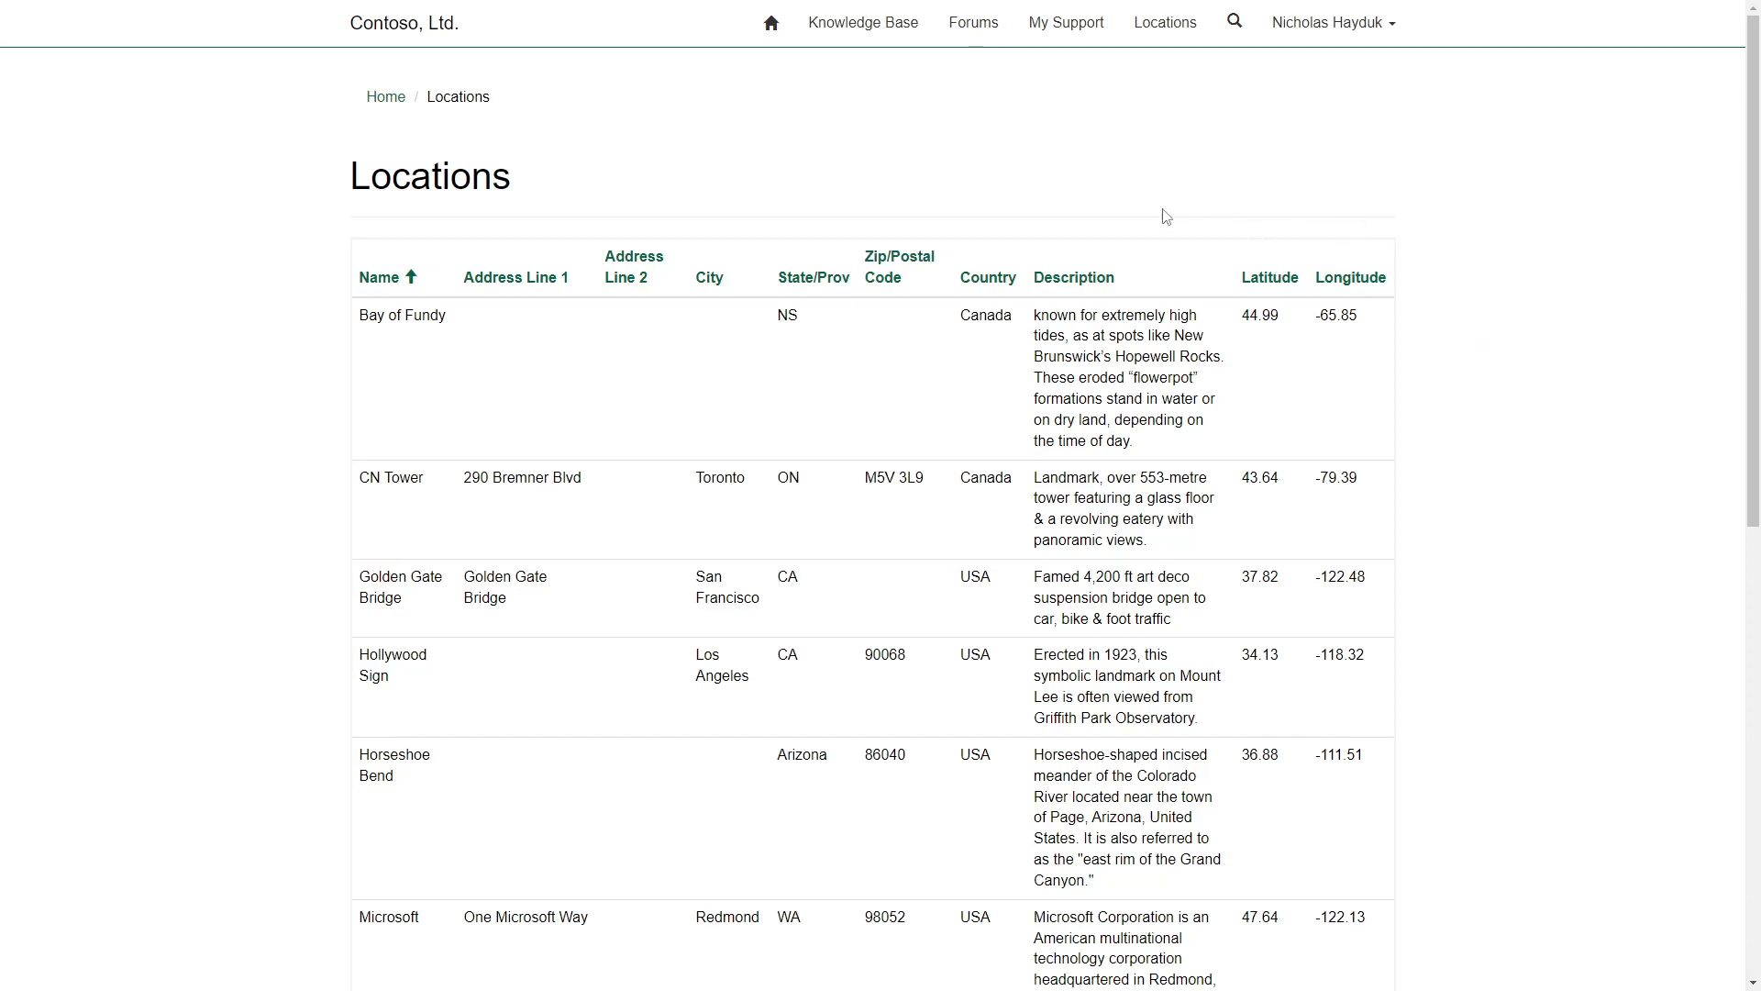
Enable the map on the Location List's Map View settings
{"action": "scroll", "scroll_direction": "down", "scroll_amount": 3}
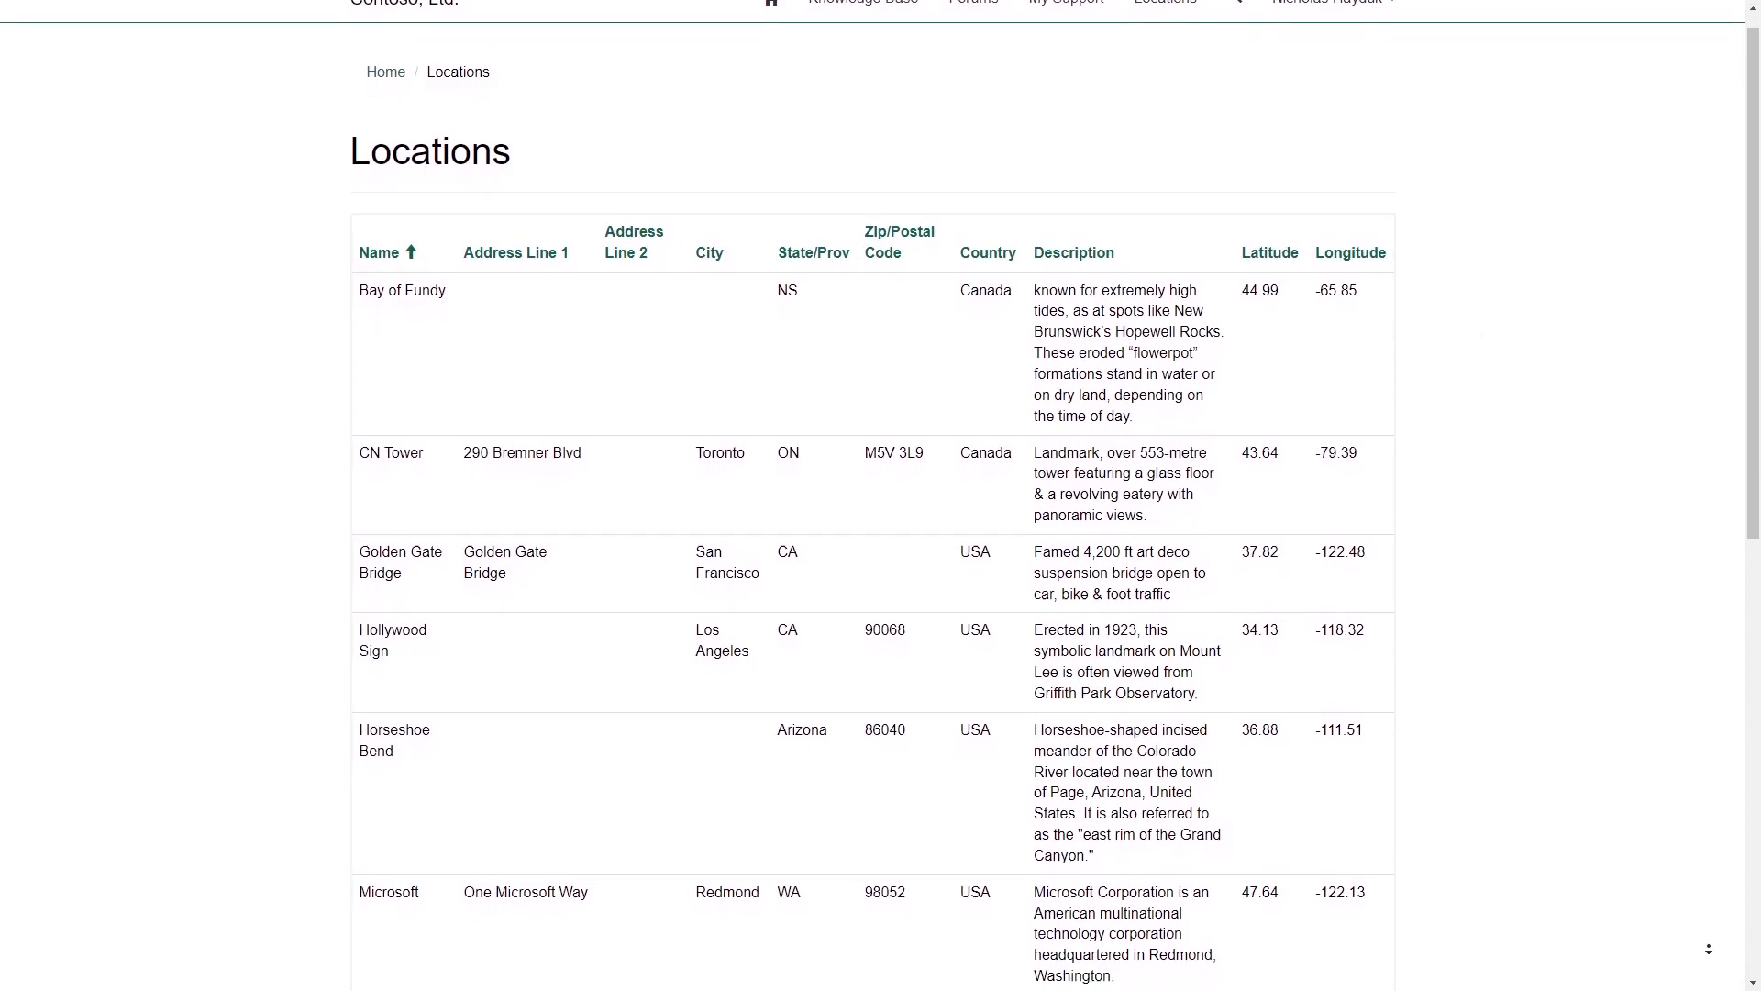
{"action": "scroll", "scroll_direction": "down", "scroll_amount": 3}
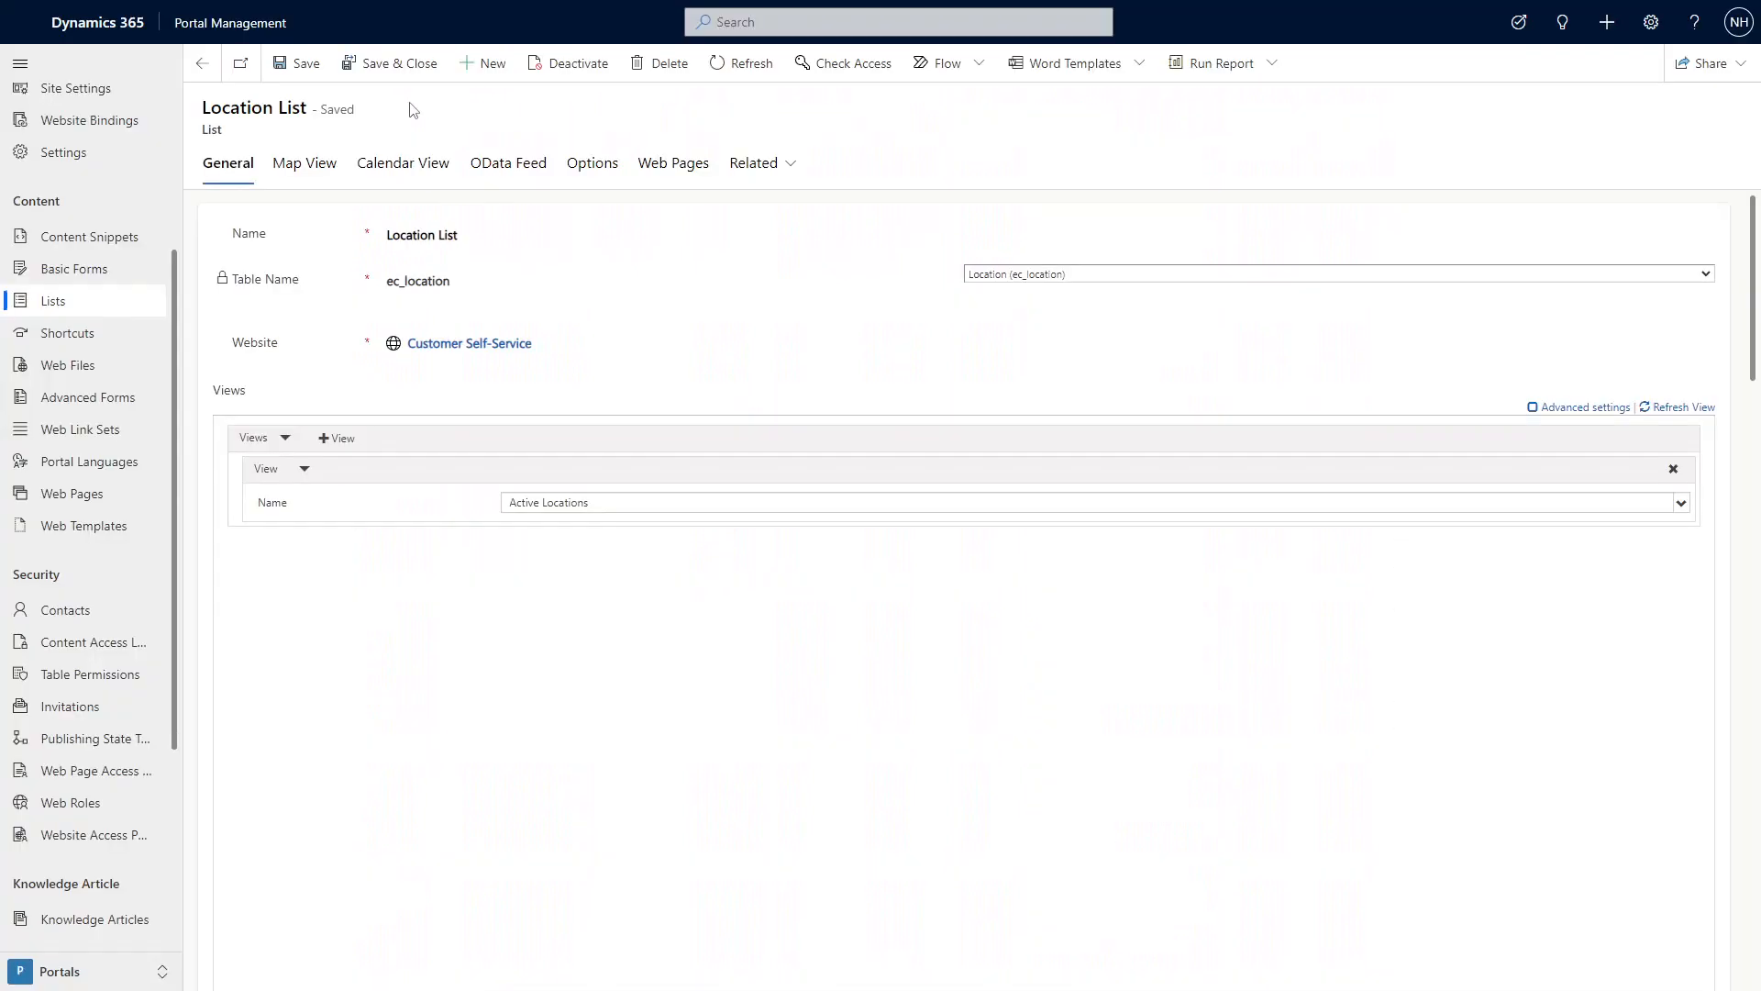
{"action": "mouse_move", "coordinate": [389, 62]}
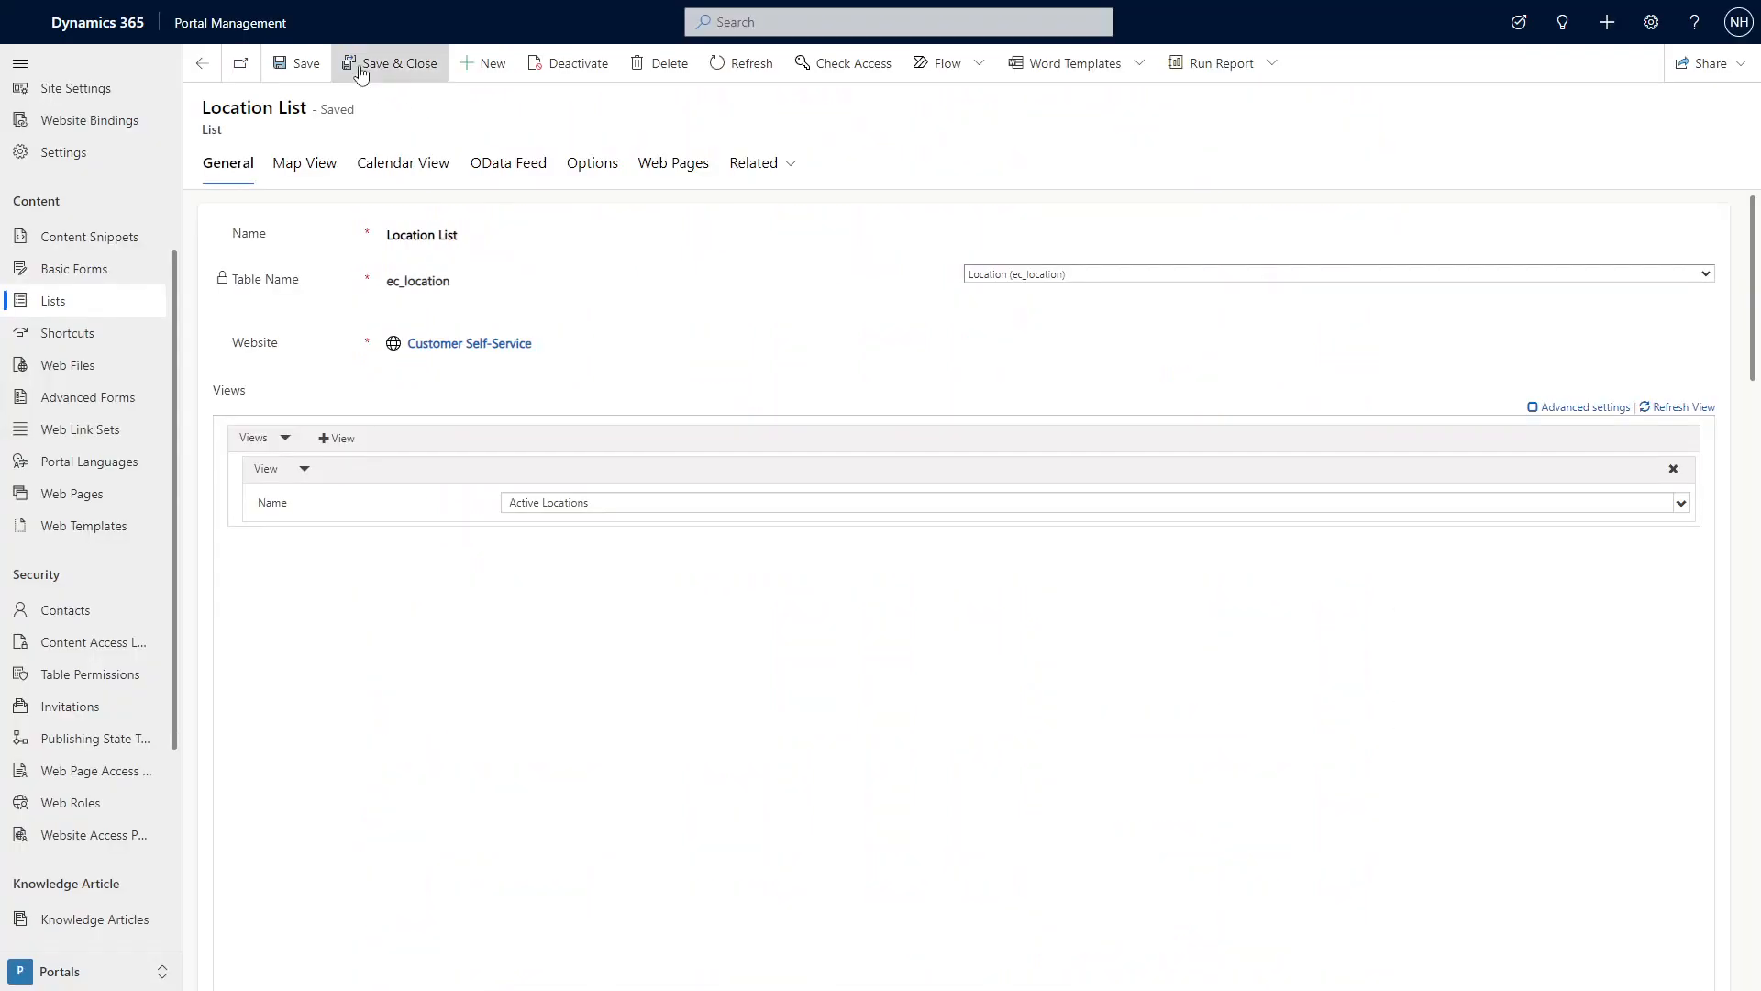
{"action": "mouse_move", "coordinate": [389, 108]}
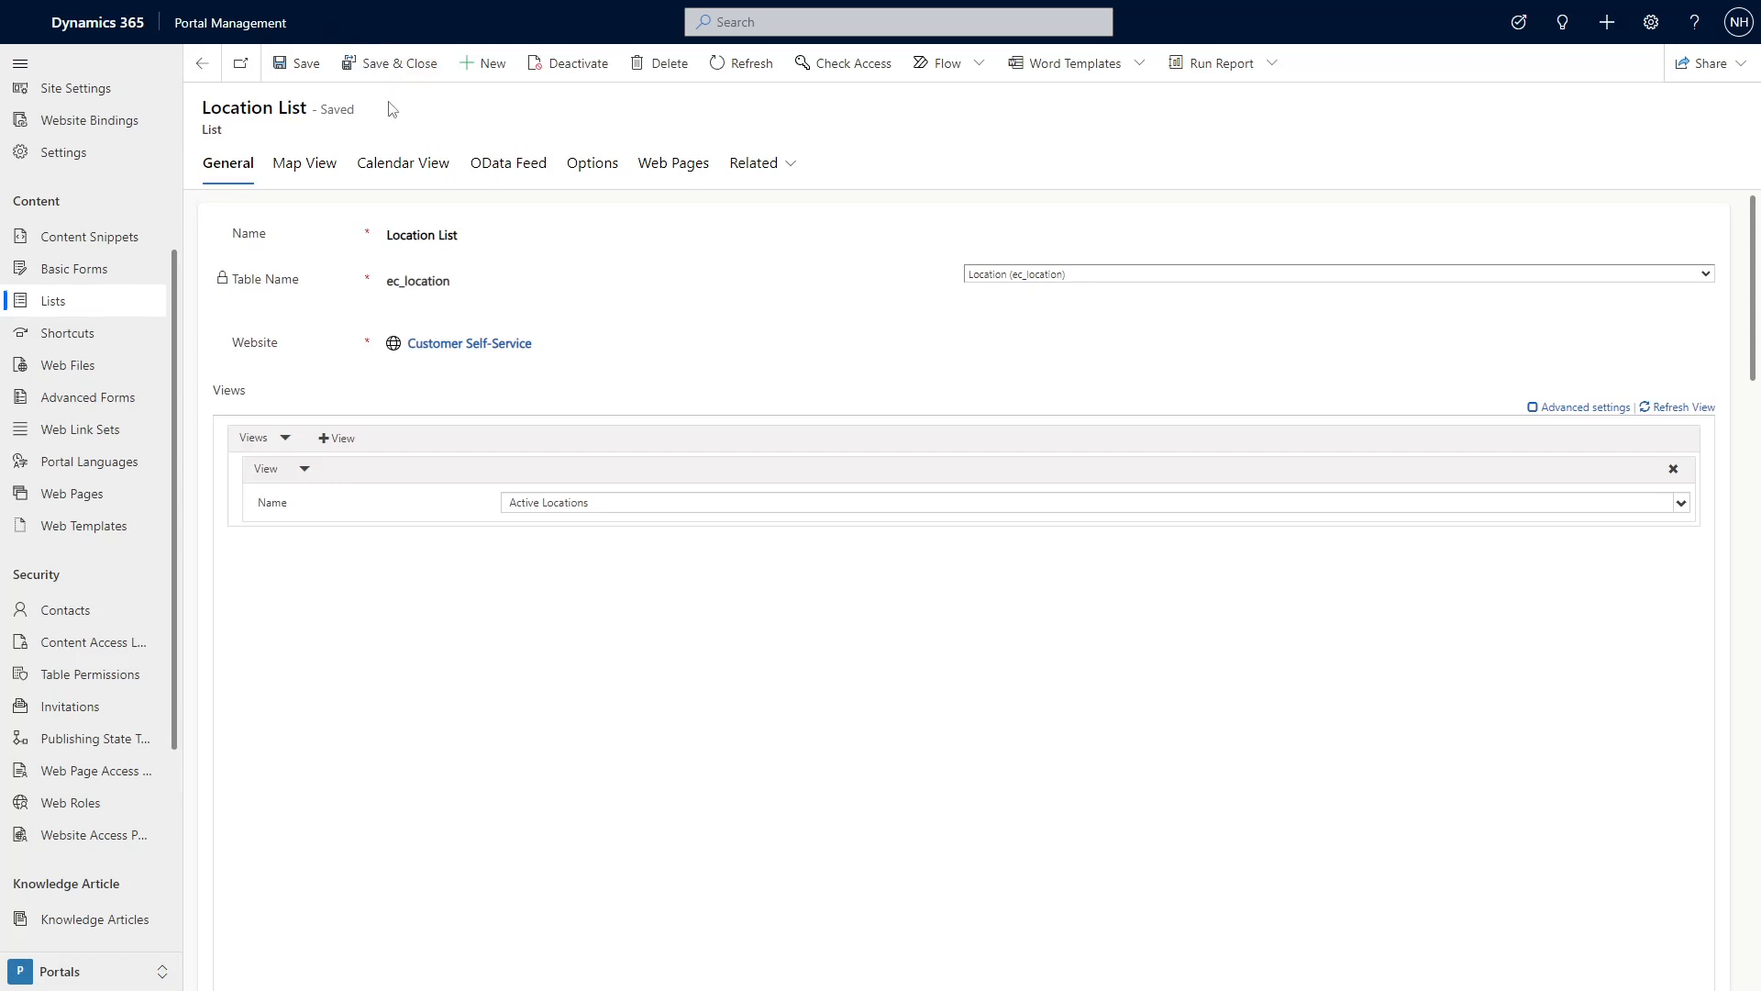
{"action": "mouse_move", "coordinate": [305, 164]}
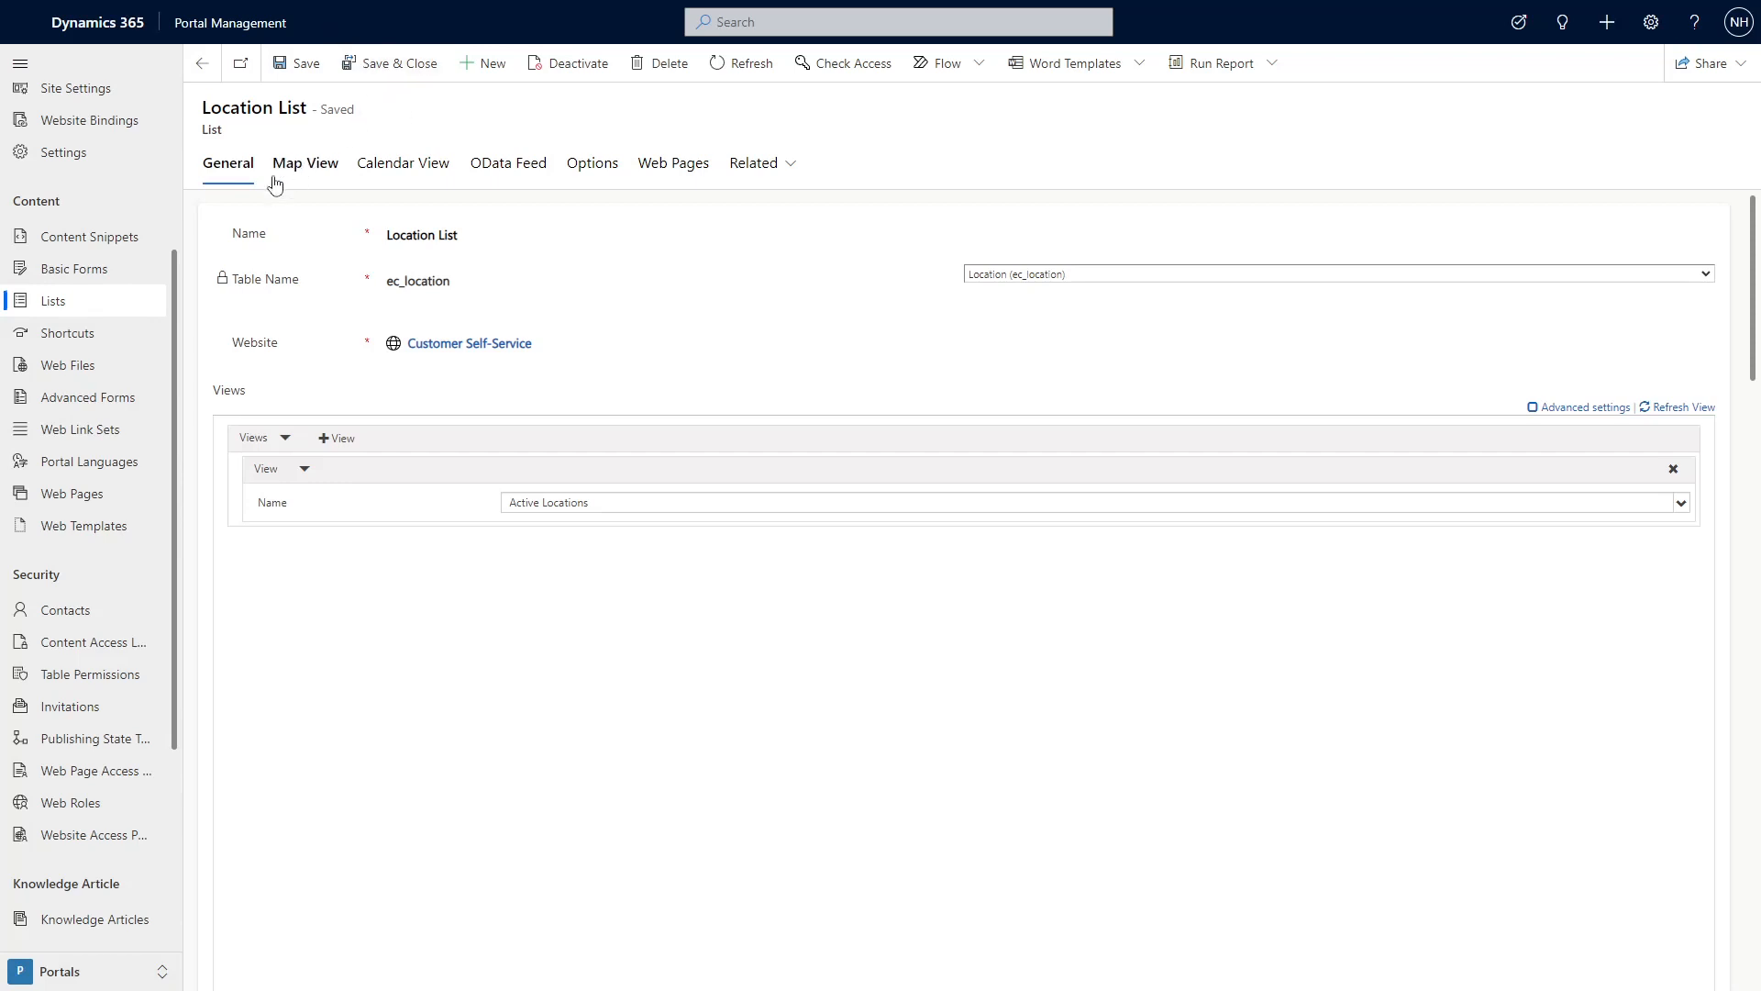
{"action": "left_click", "coordinate": [304, 163]}
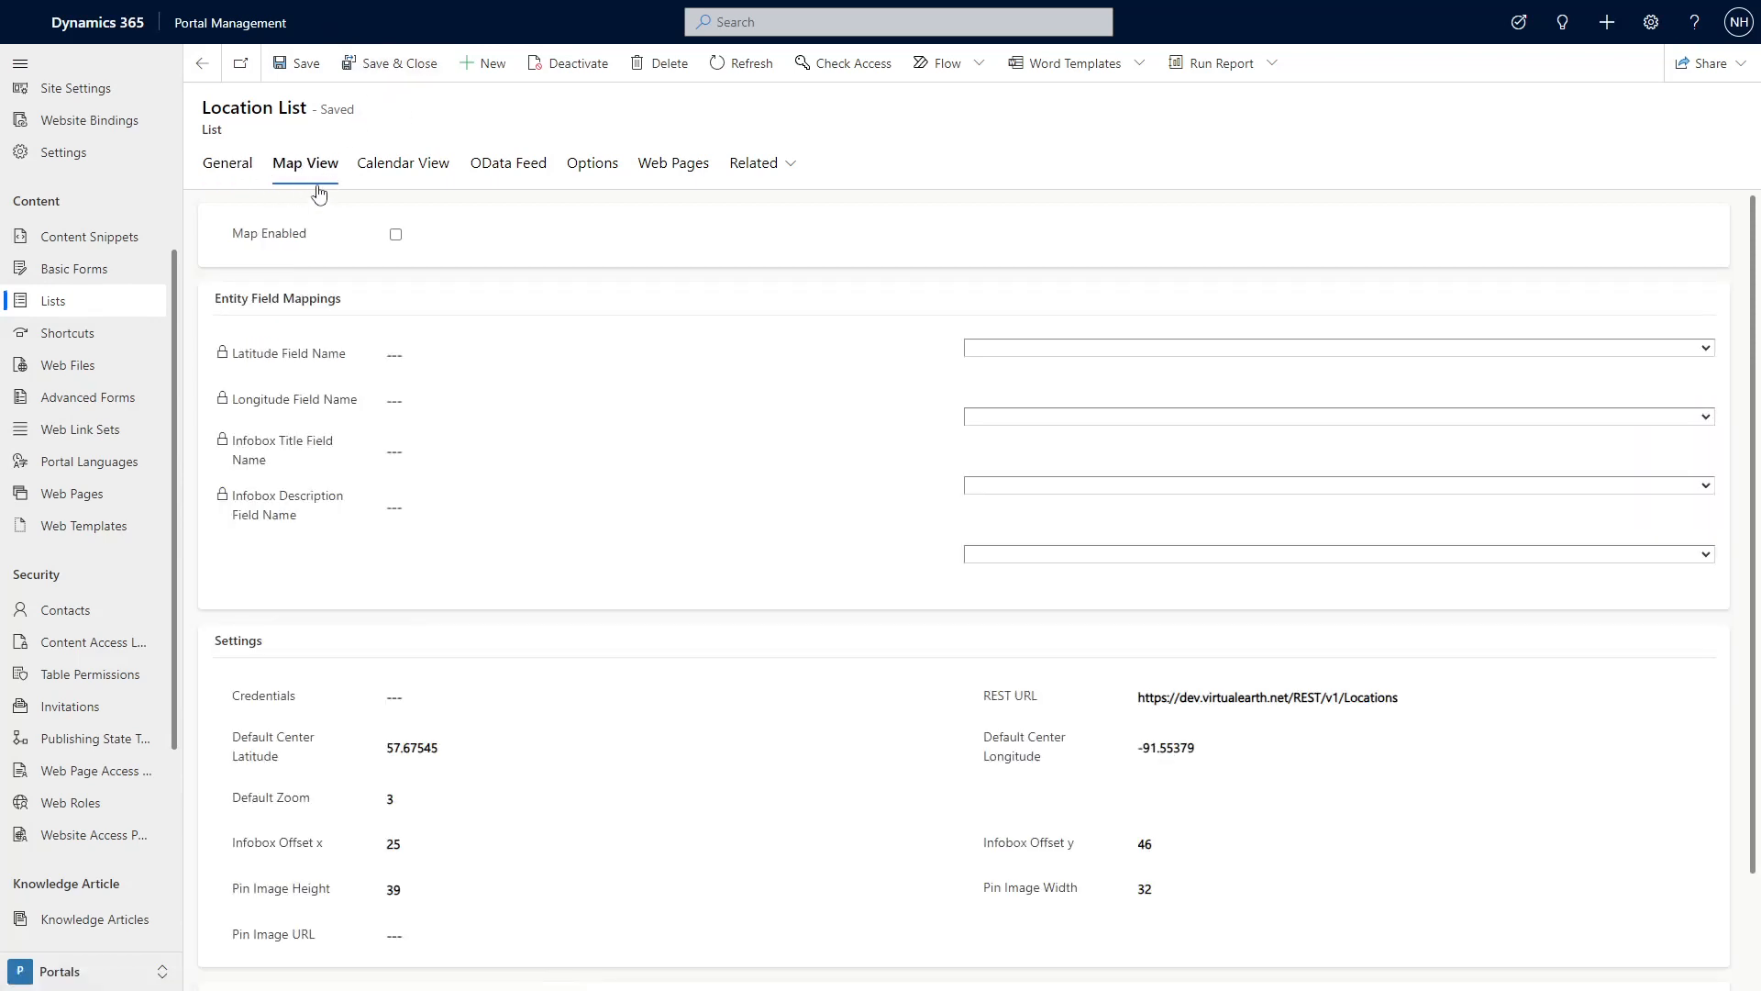
{"action": "mouse_move", "coordinate": [299, 248]}
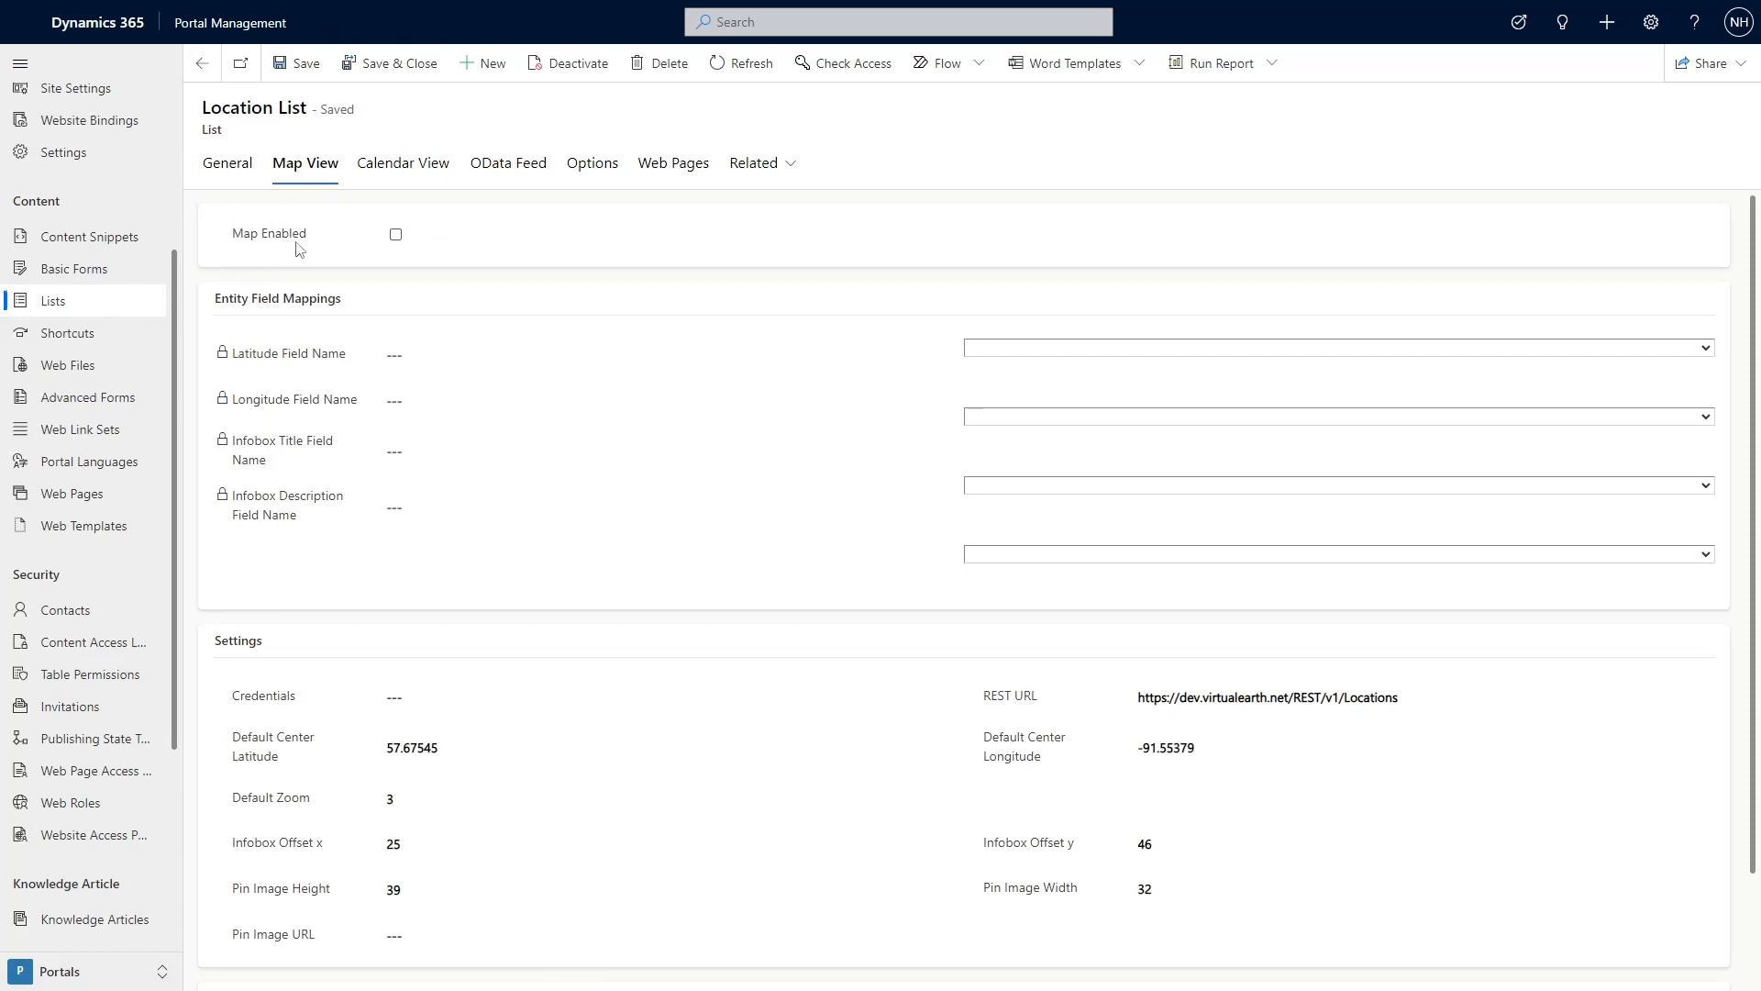
{"action": "left_click", "coordinate": [396, 233]}
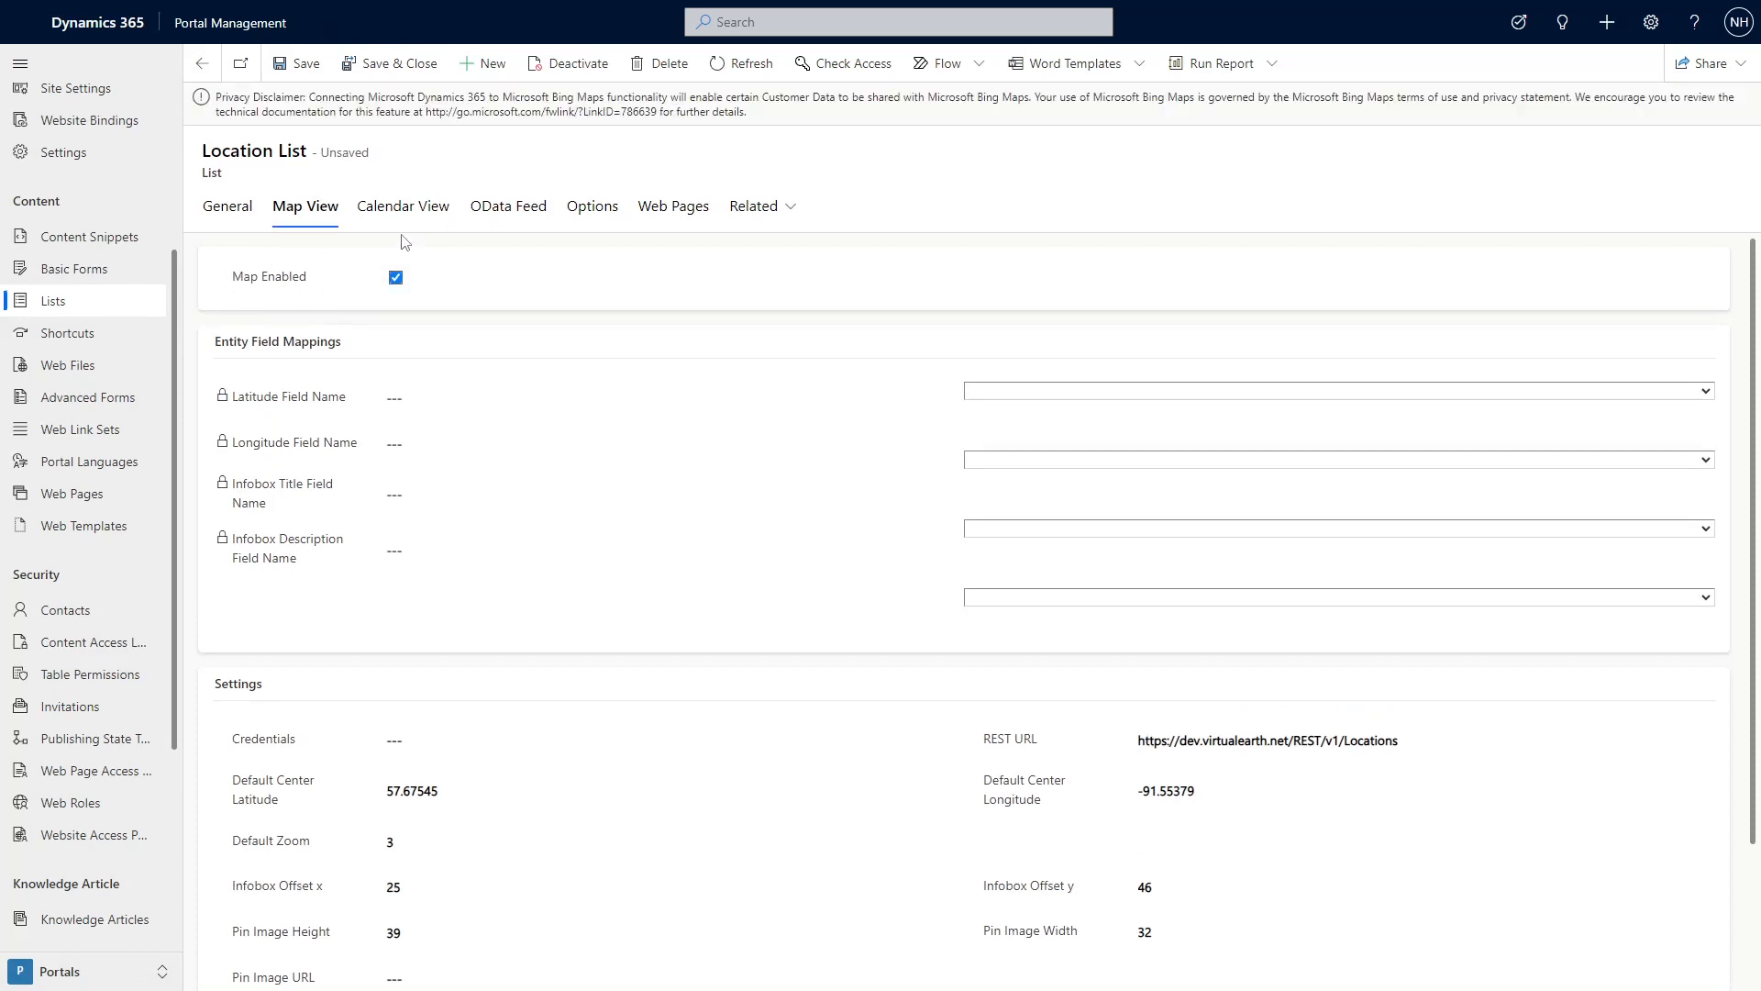
{"action": "mouse_move", "coordinate": [488, 248]}
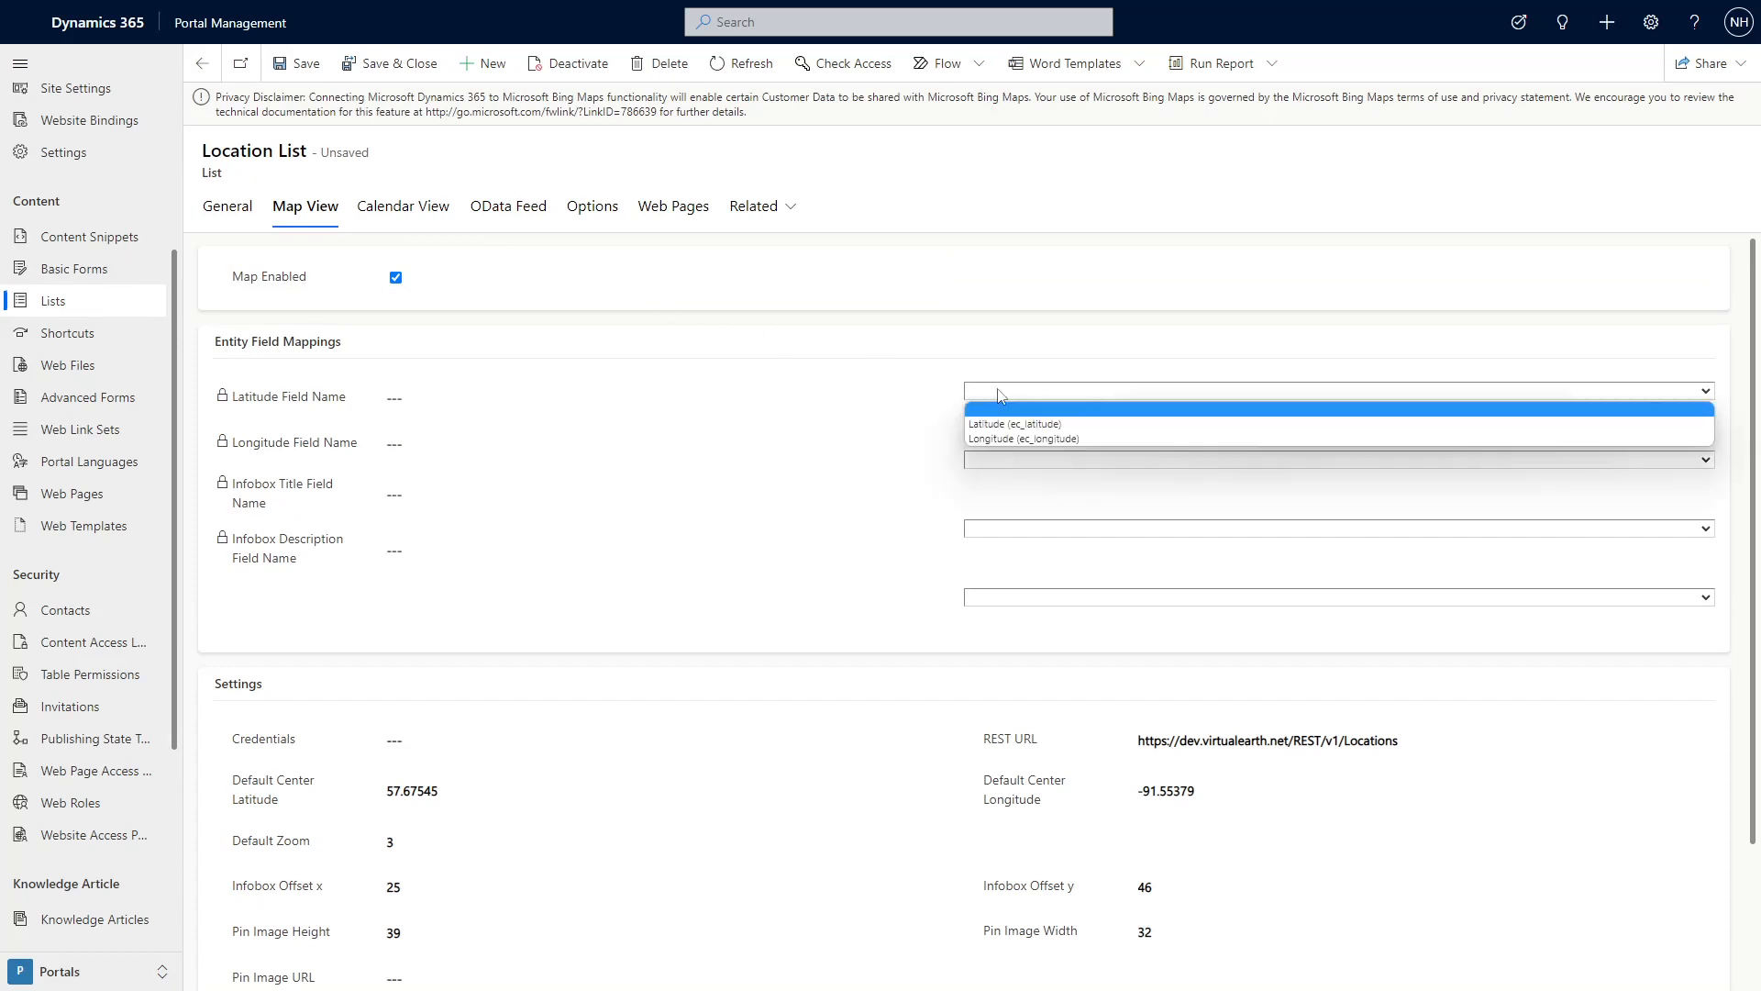
Map latitude to the Latitude field and the infobox description to Description
{"action": "left_click", "coordinate": [1015, 424]}
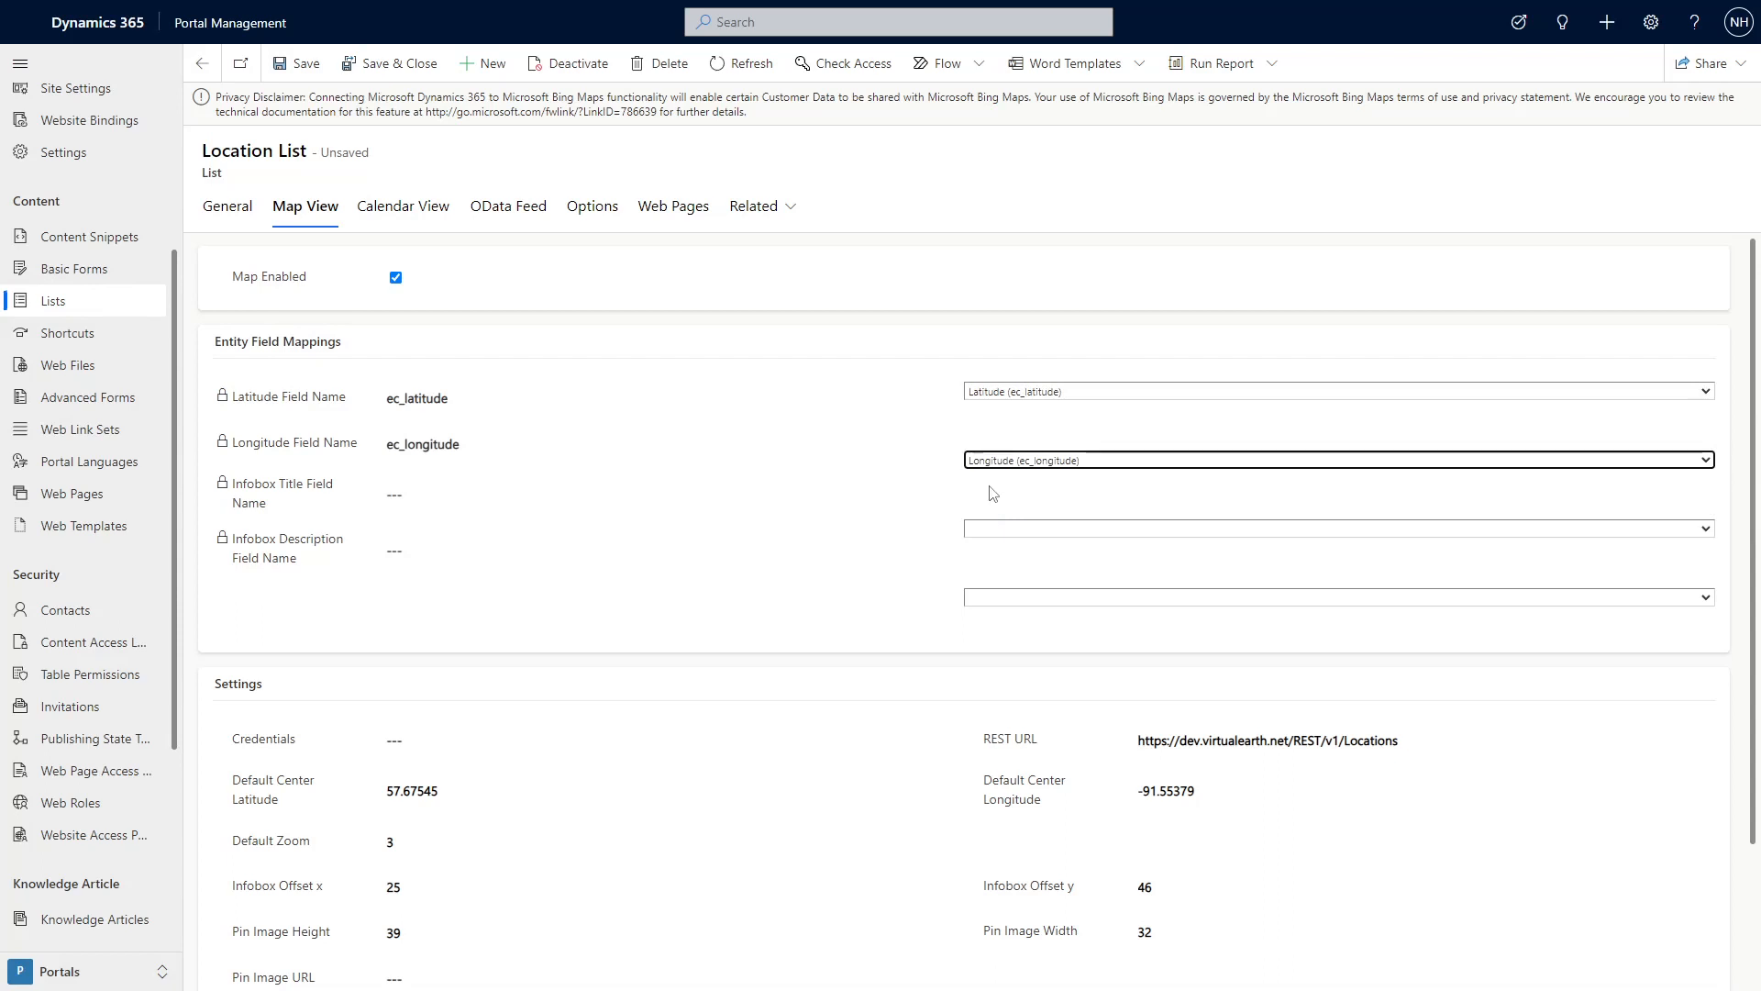
{"action": "mouse_move", "coordinate": [1002, 532]}
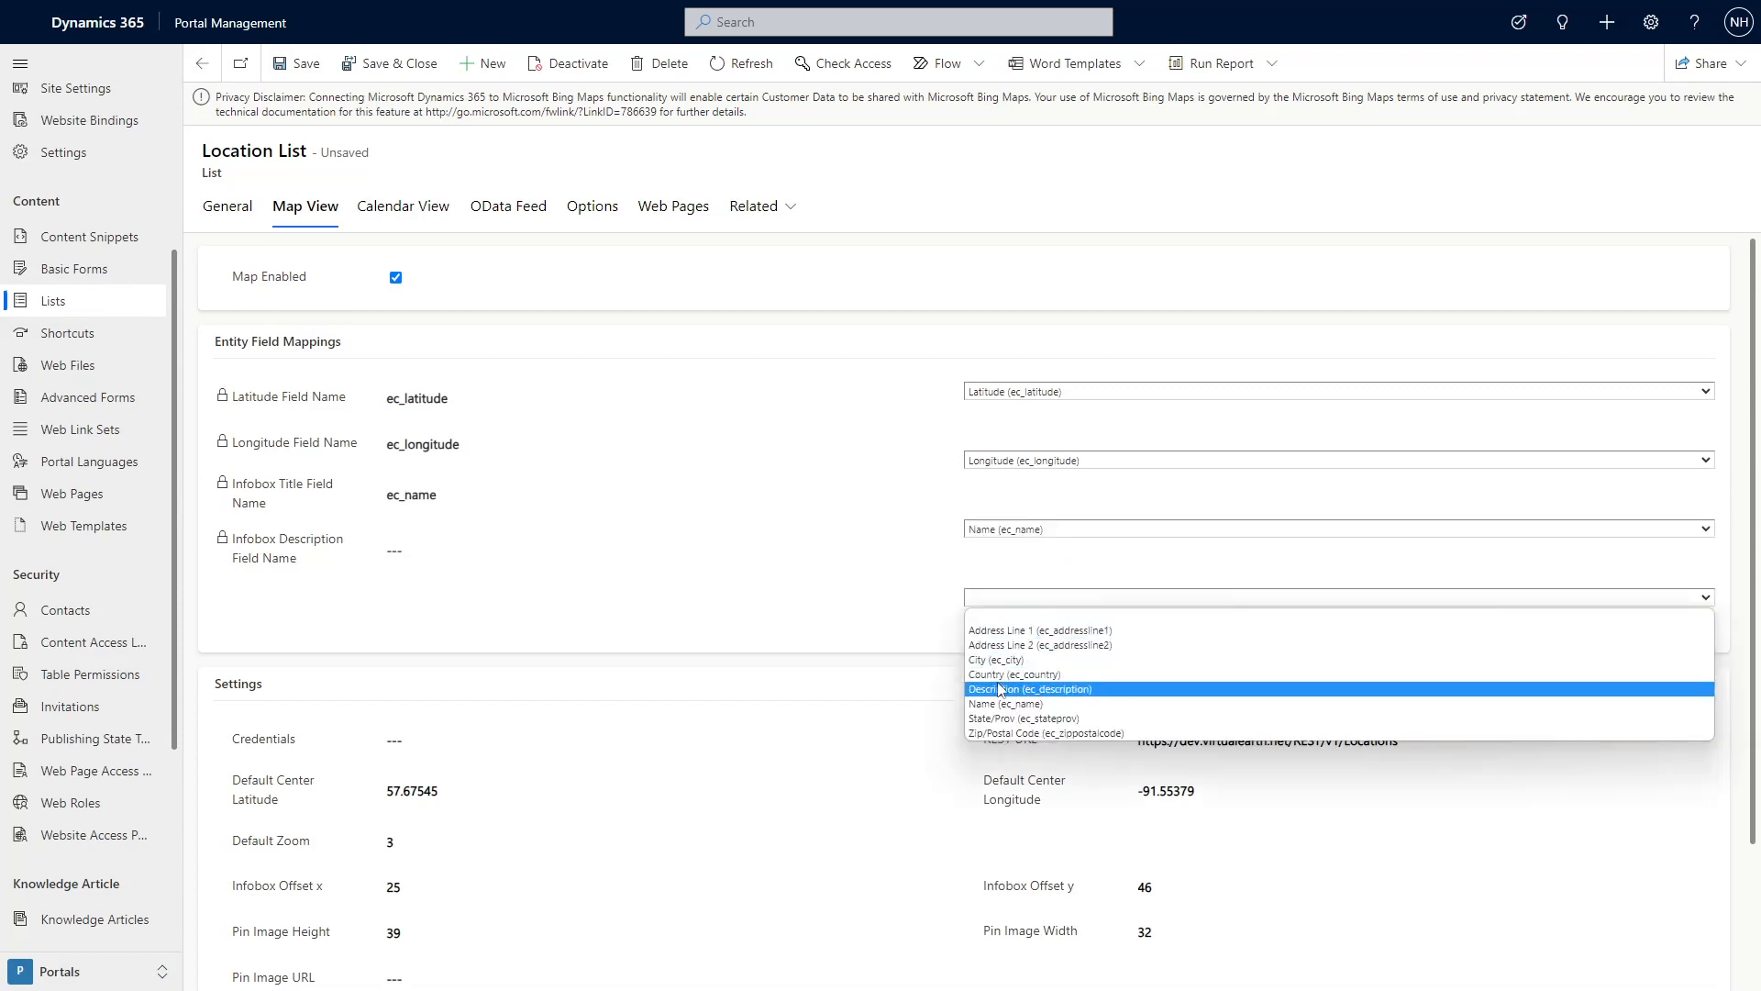
{"action": "left_click", "coordinate": [1035, 688]}
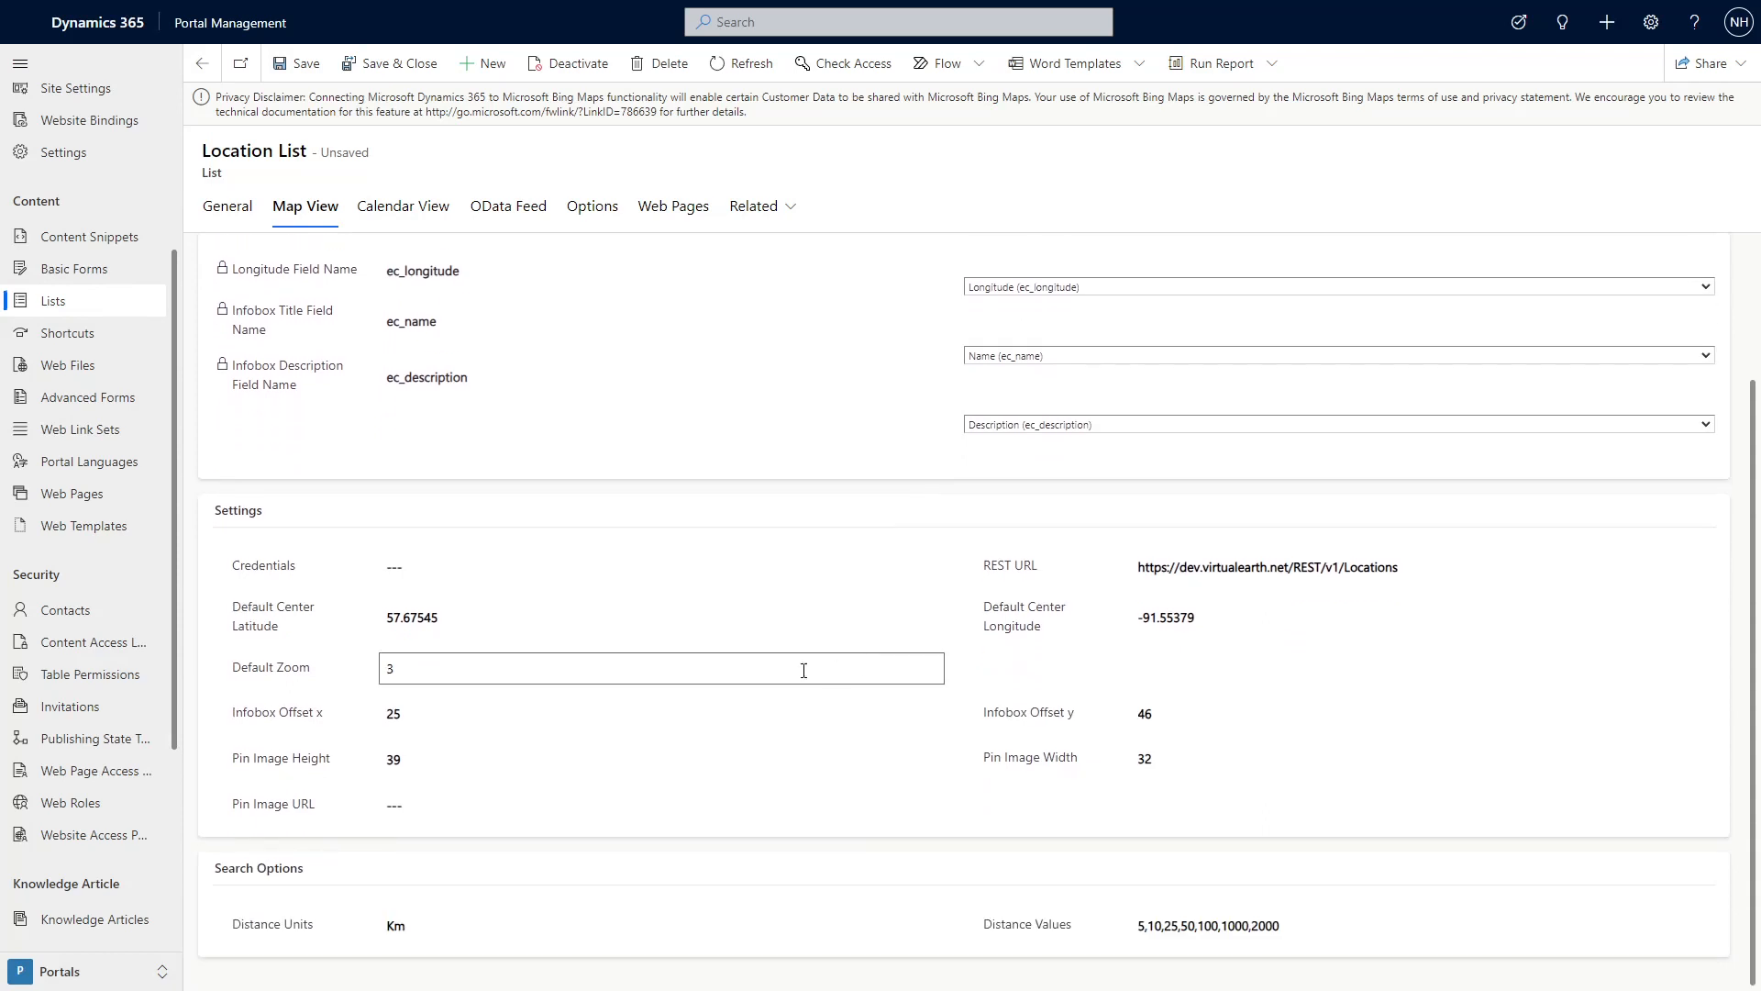
Set the map Credentials to the placeholder 'API Key Here'
{"action": "left_click", "coordinate": [661, 565]}
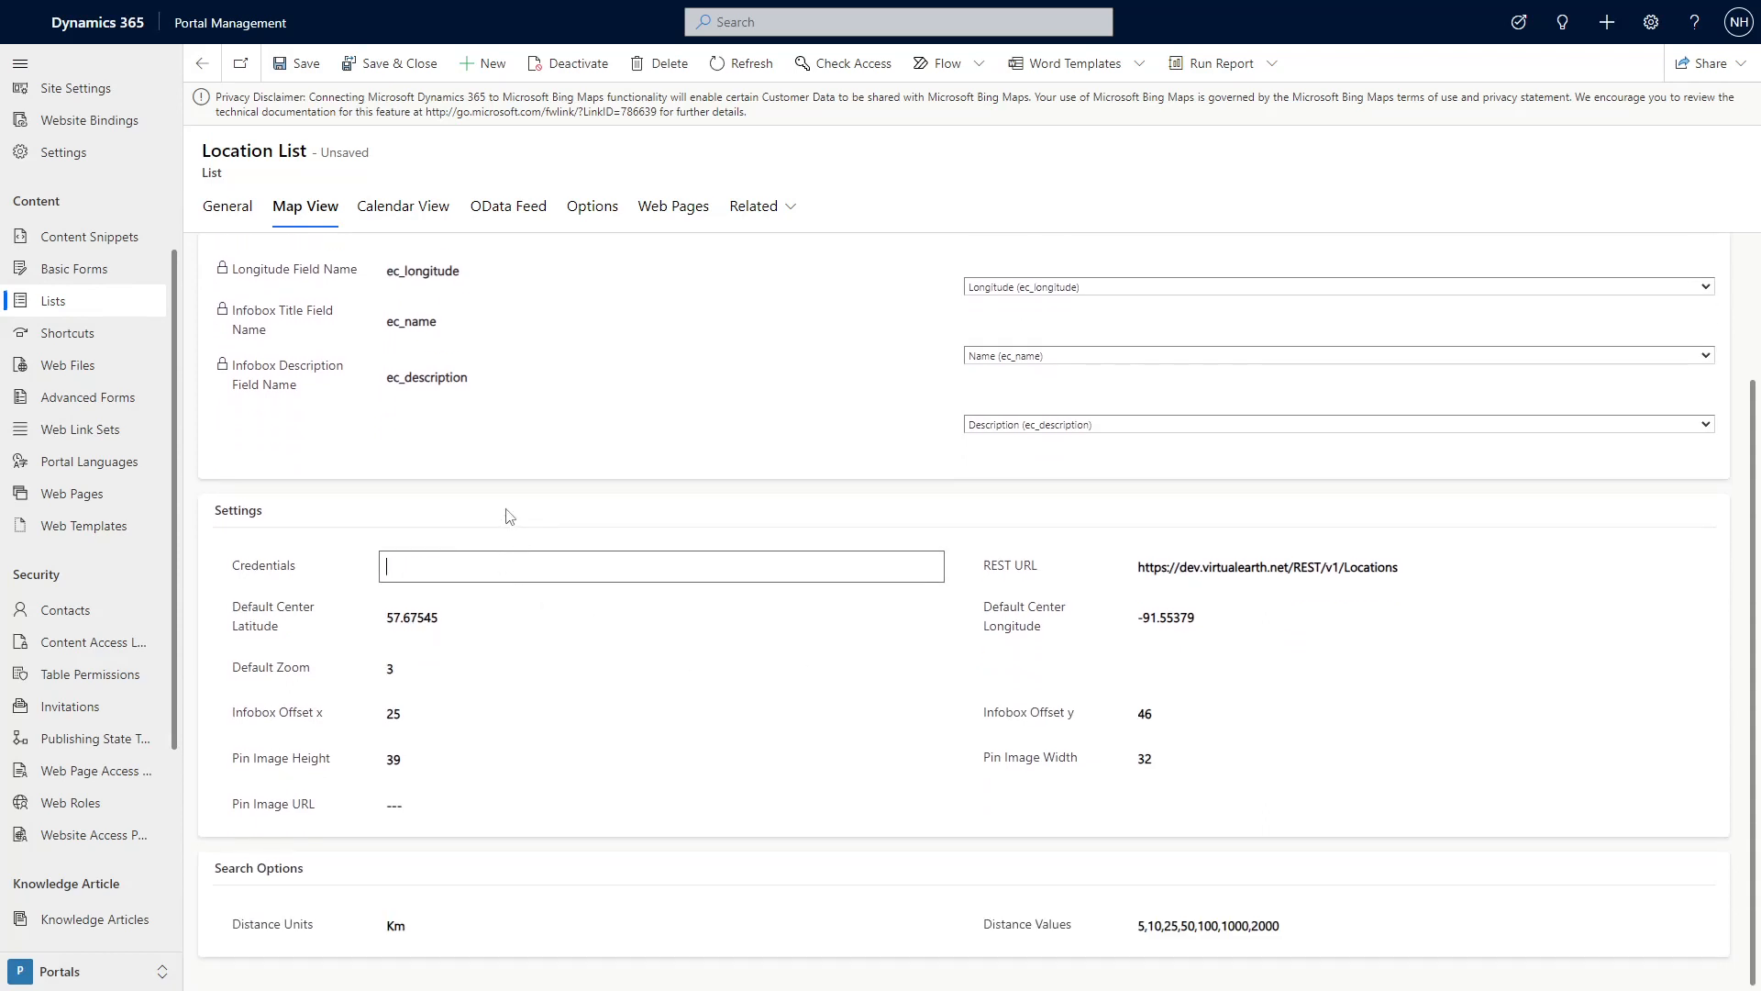
{"action": "mouse_move", "coordinate": [506, 515]}
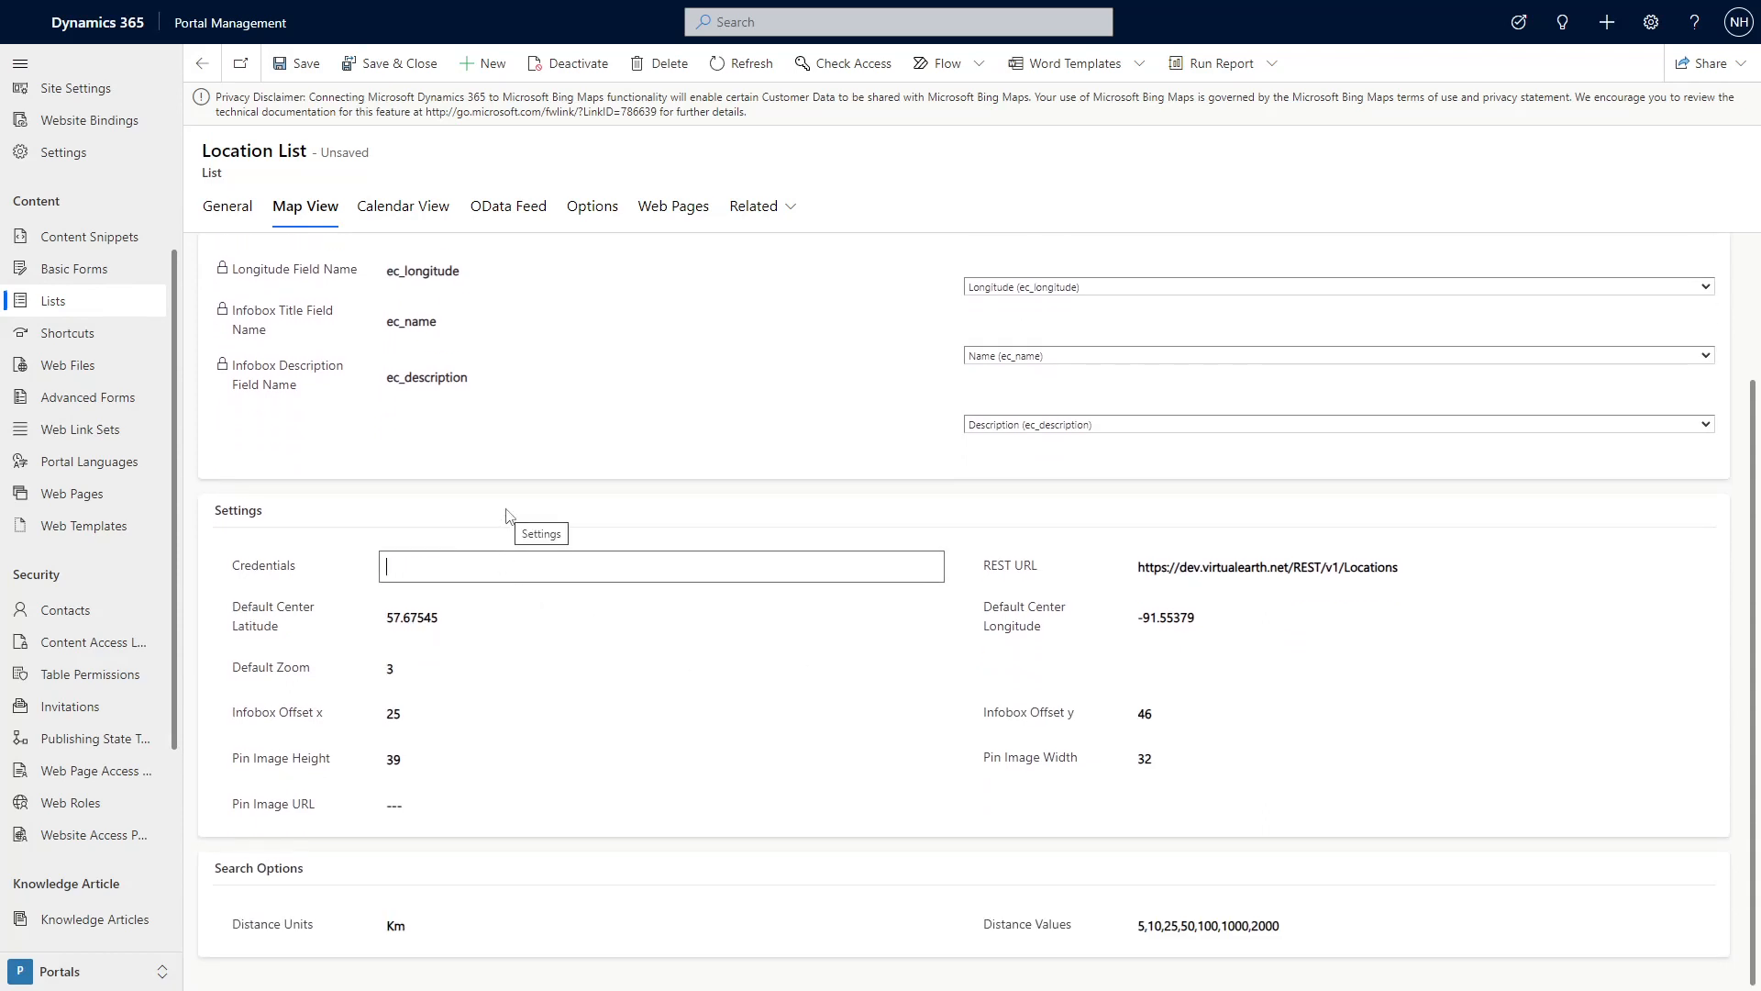
{"action": "type", "text": "A"}
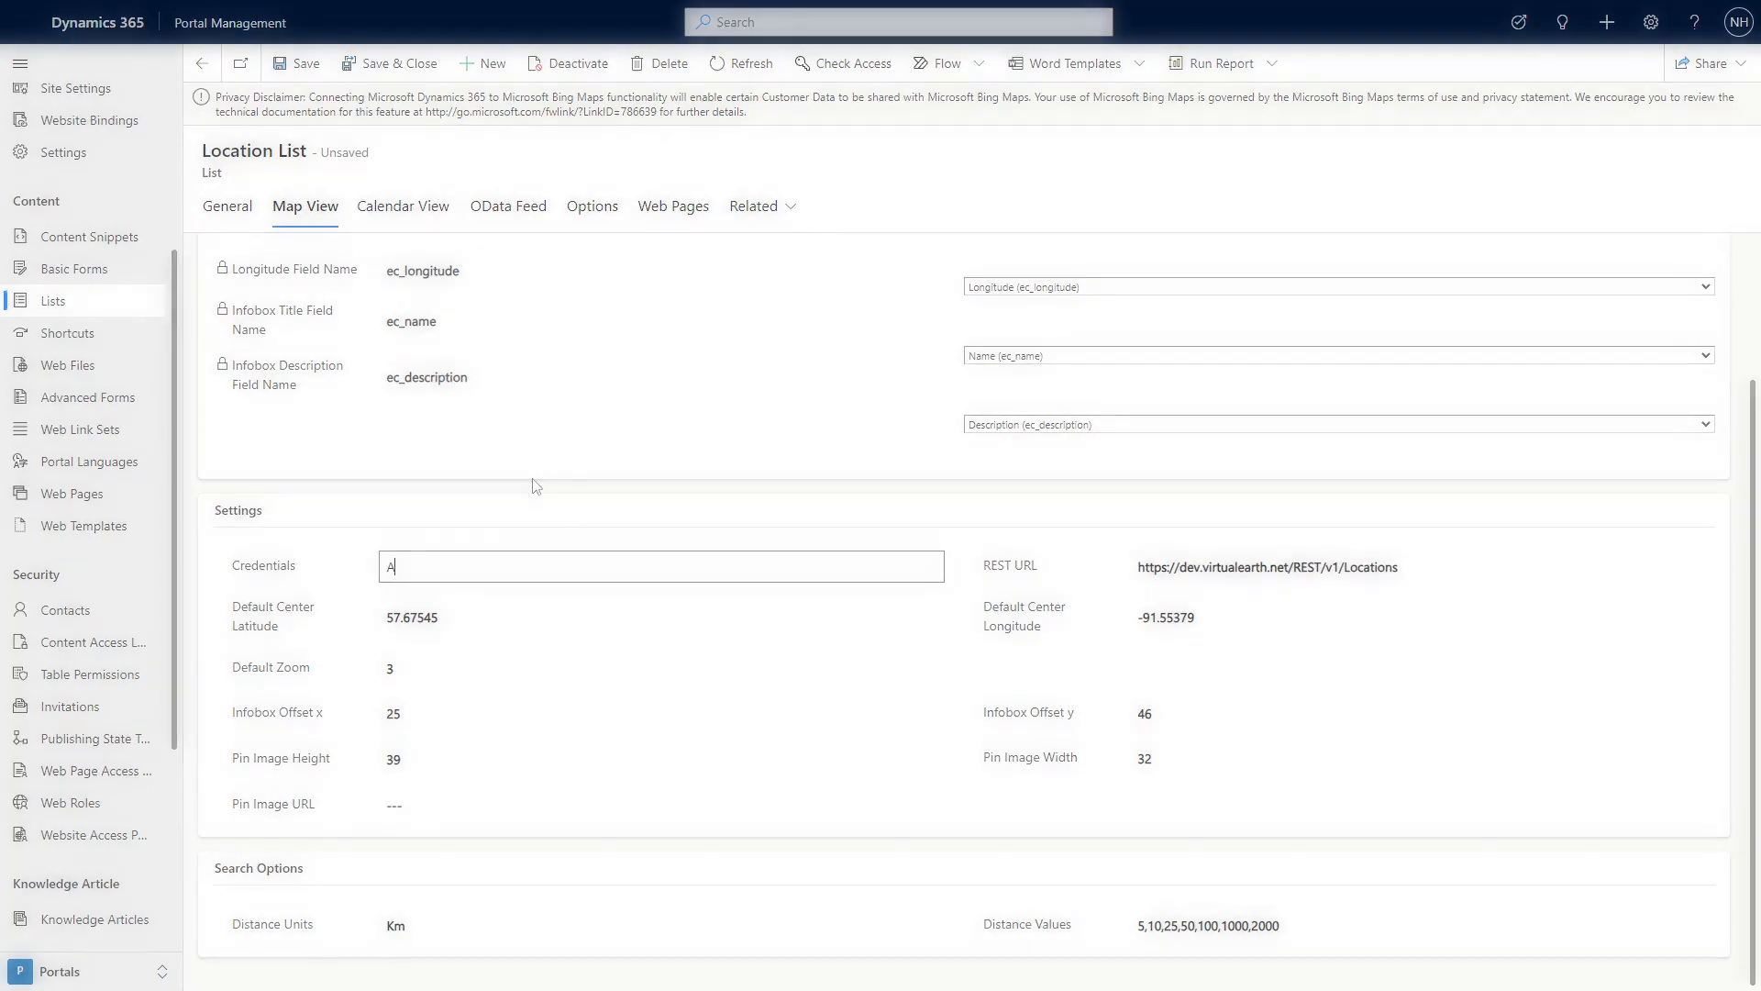
{"action": "type", "text": "API Key Here"}
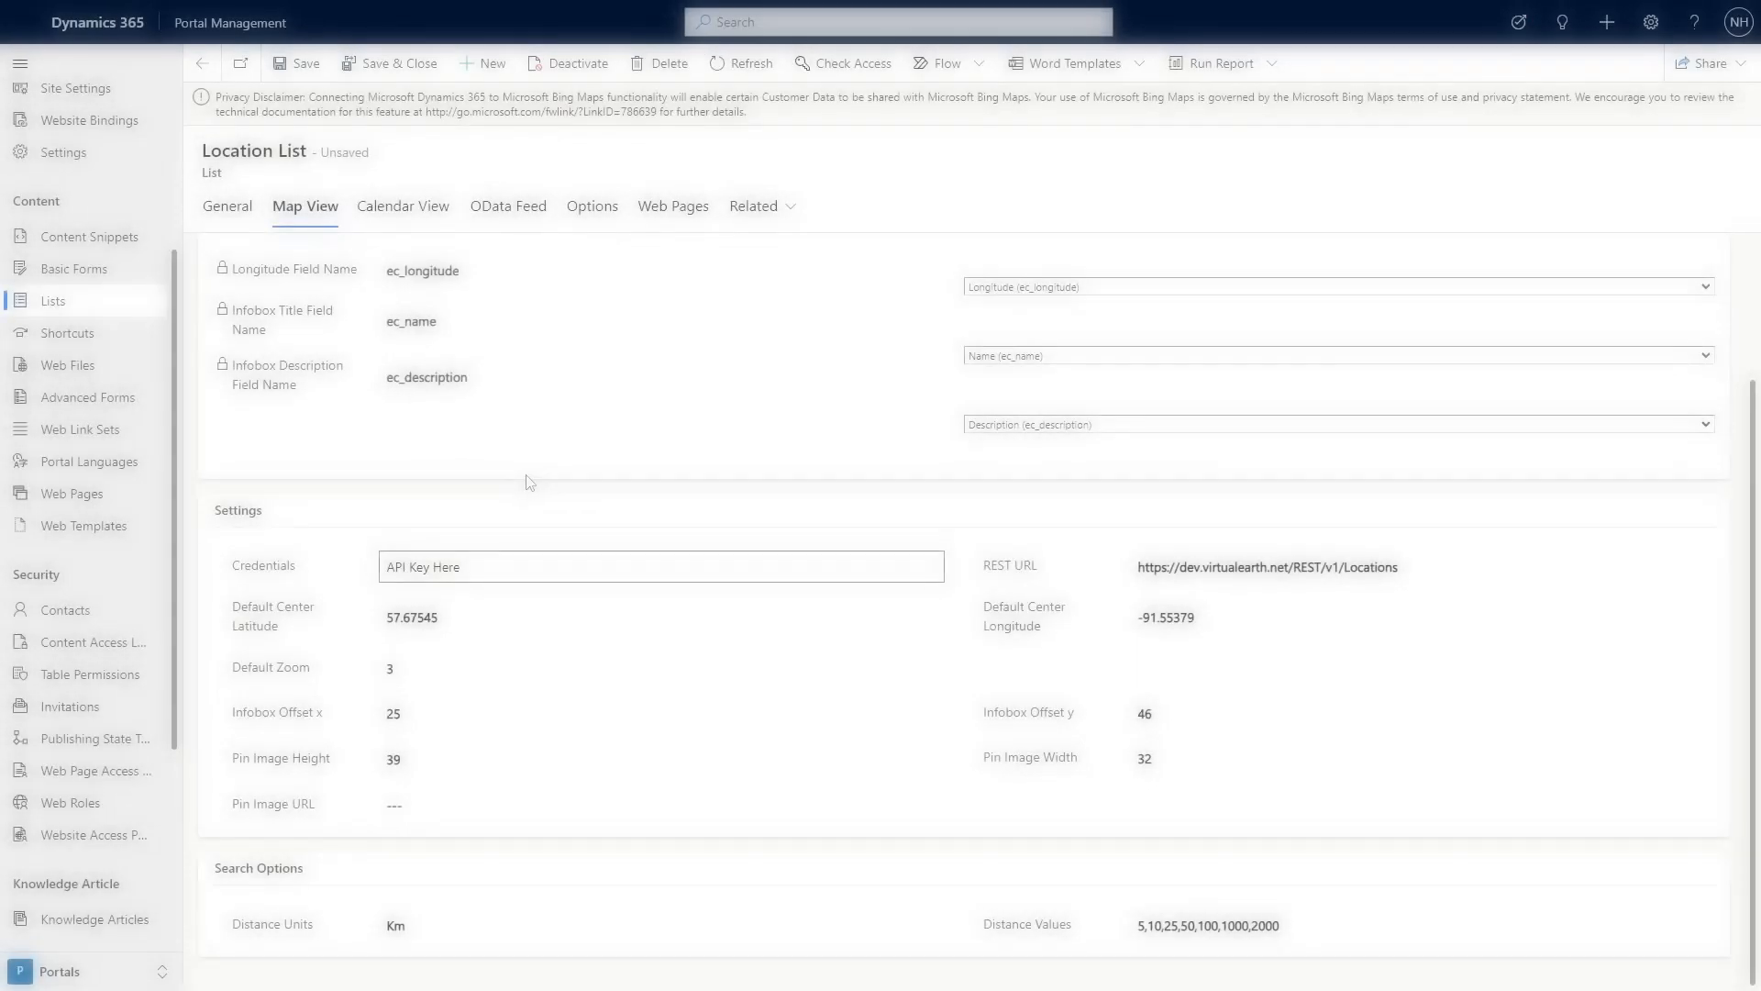
Review the Default Center Latitude, Default Zoom and Infobox Offset settings
{"action": "left_click", "coordinate": [660, 616]}
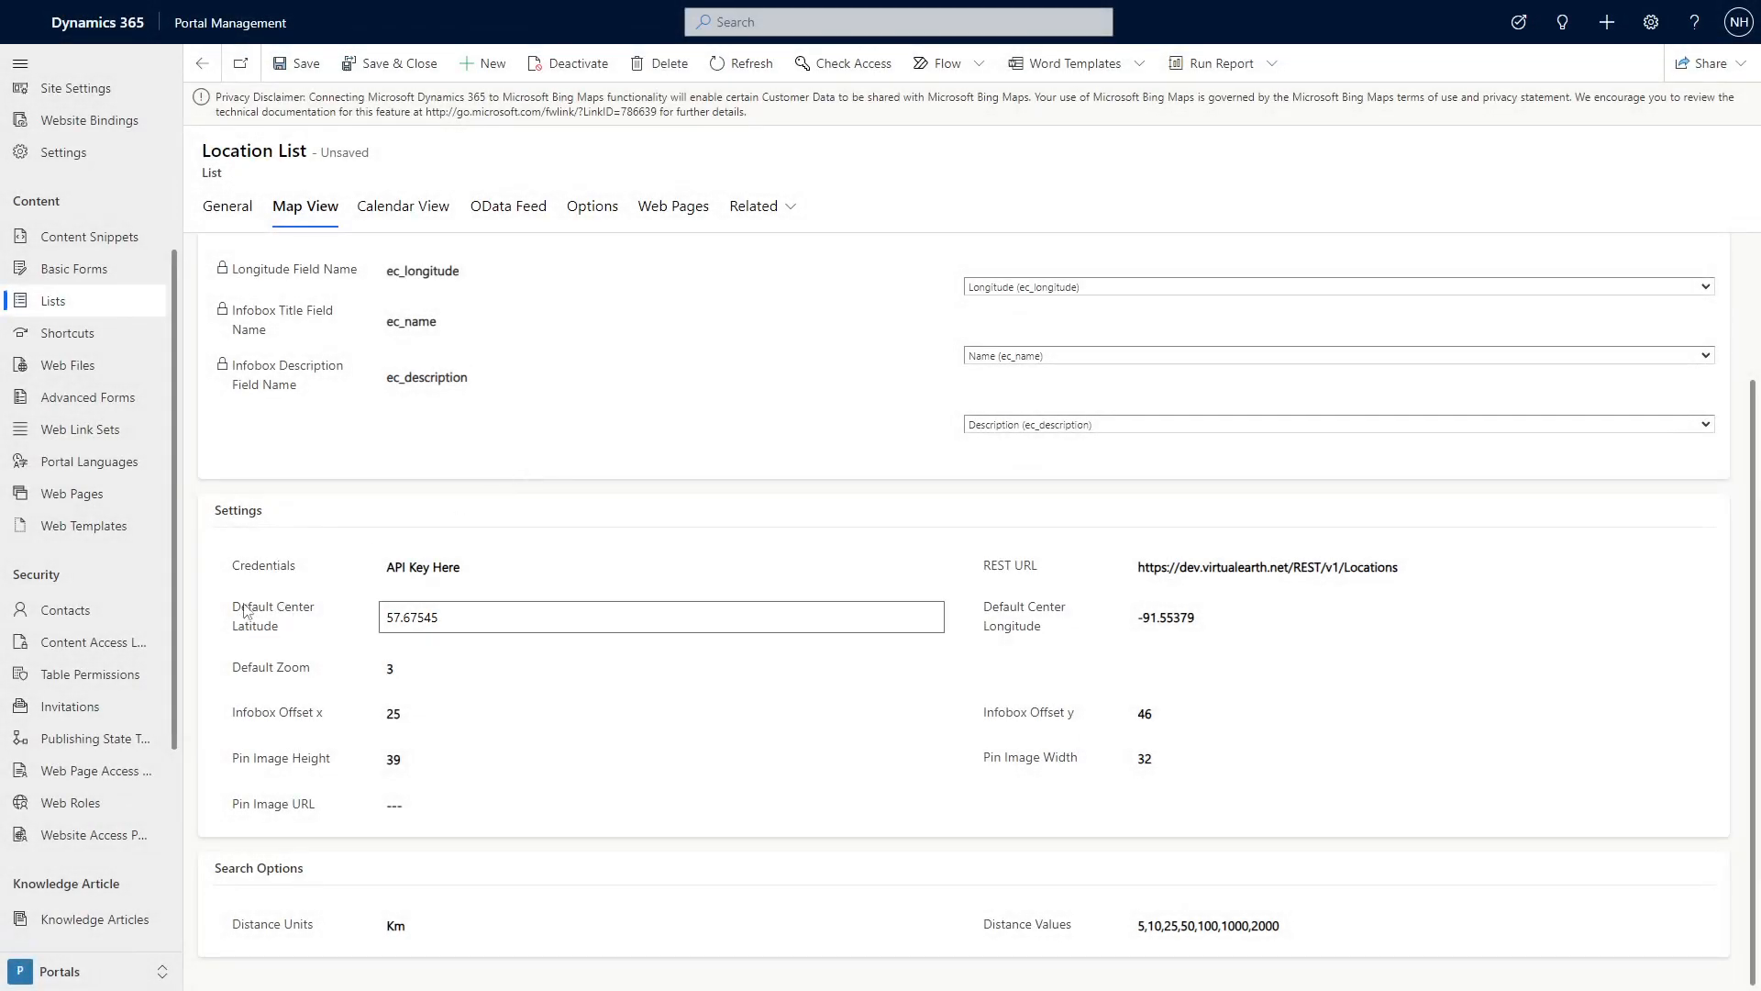
{"action": "left_click", "coordinate": [660, 668]}
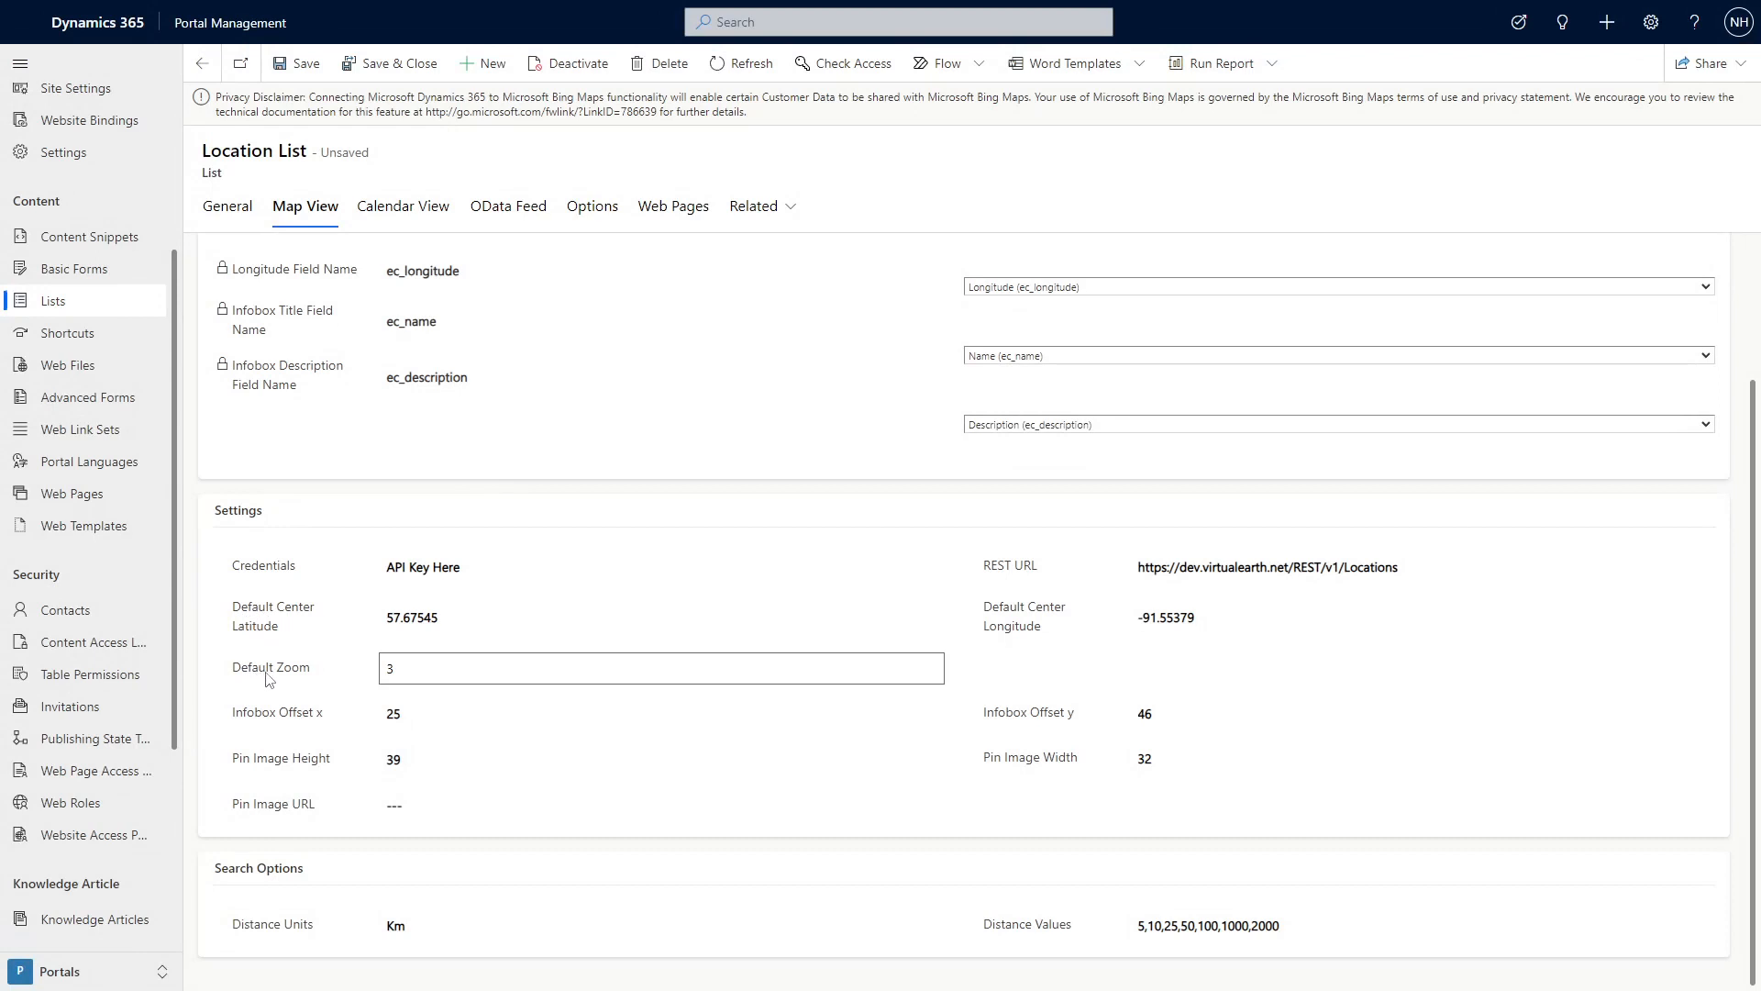
{"action": "left_click", "coordinate": [661, 712]}
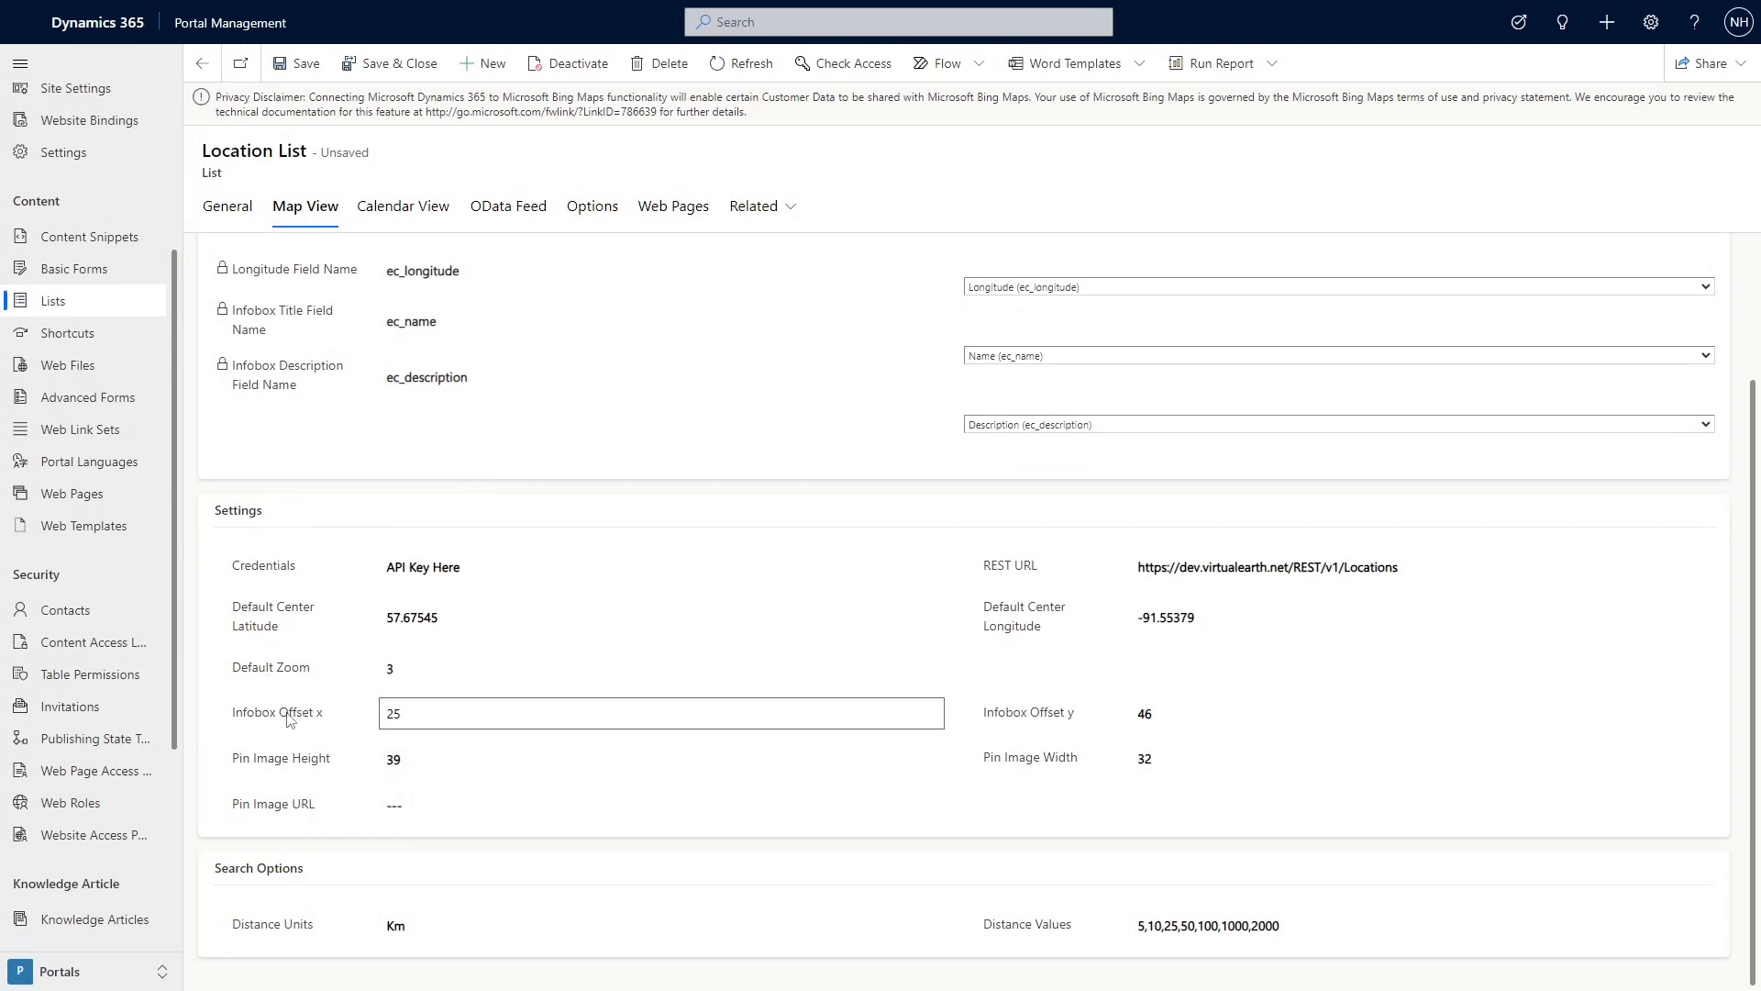
{"action": "left_click", "coordinate": [660, 804]}
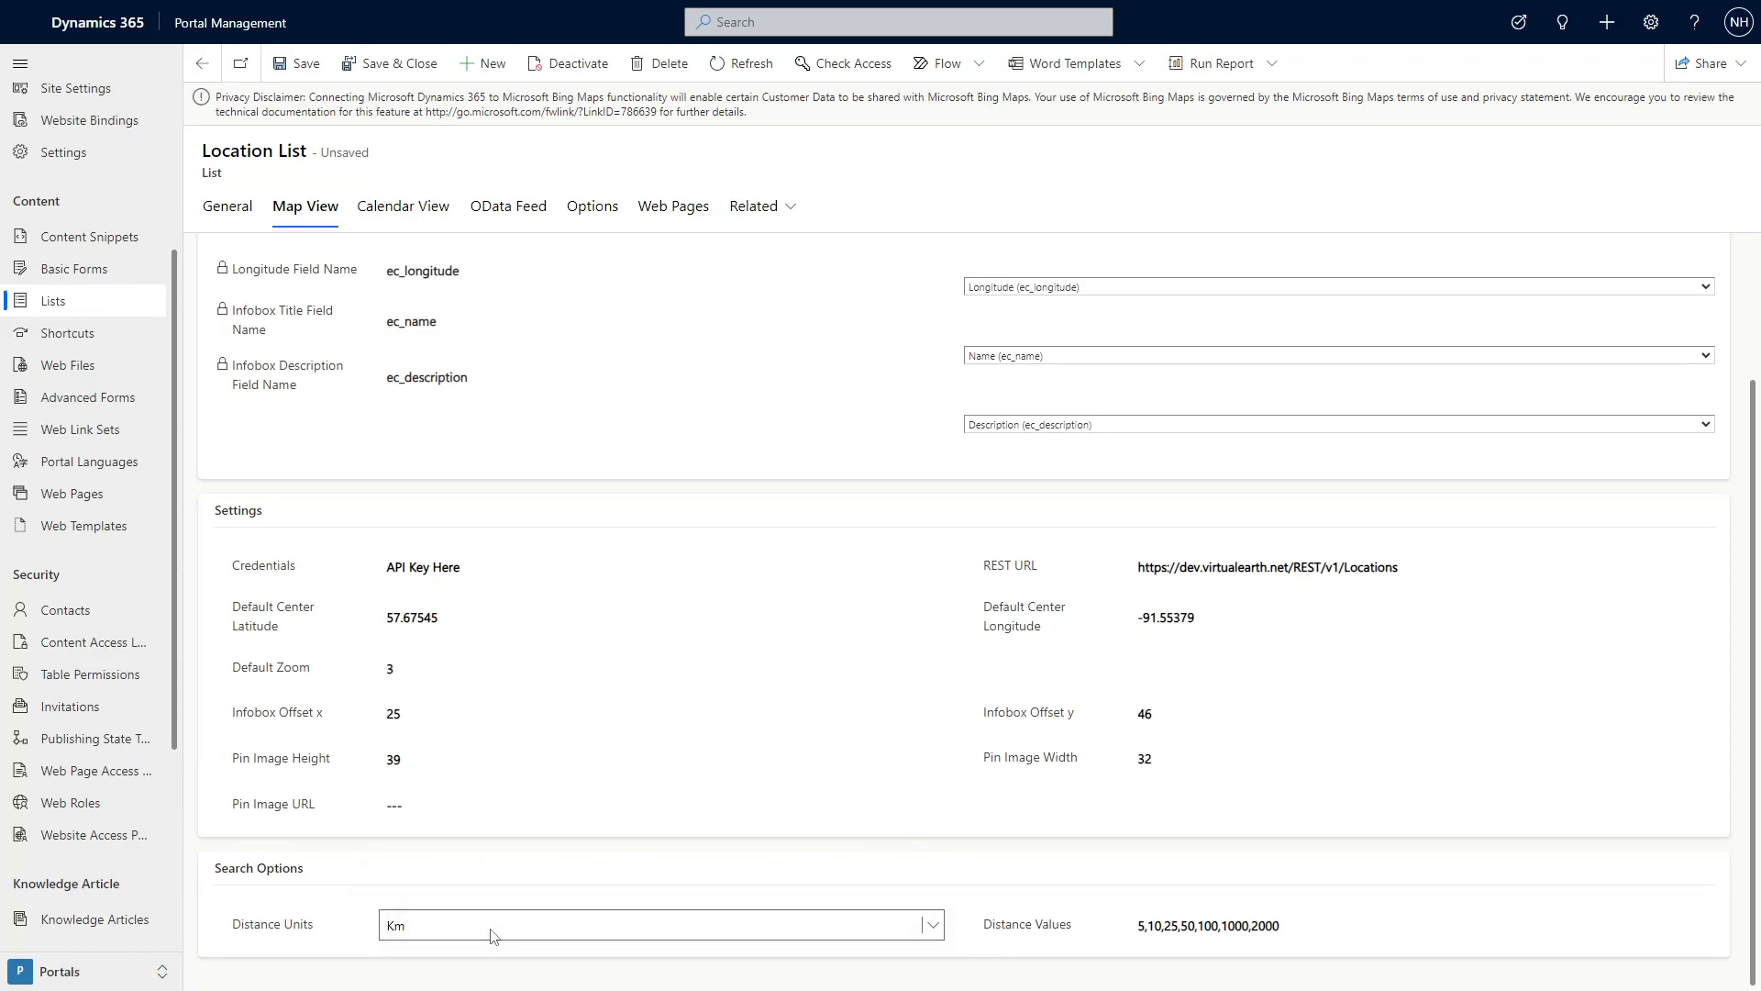
{"action": "left_click", "coordinate": [1349, 924]}
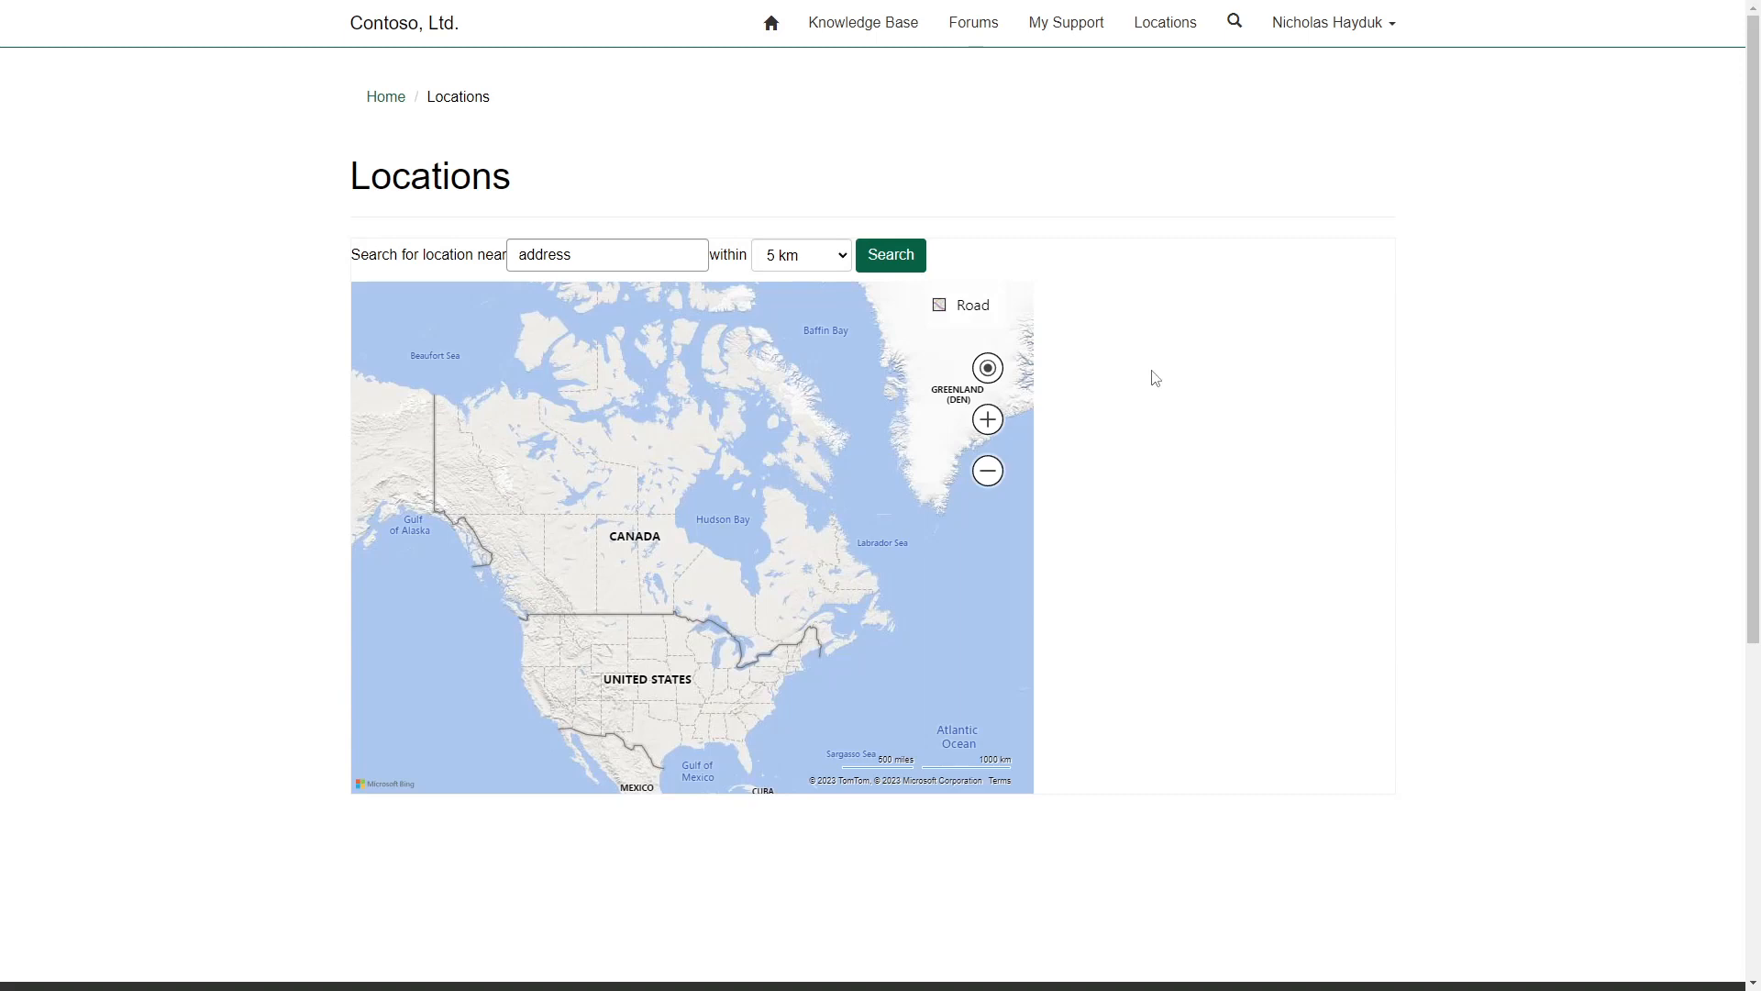
{"action": "mouse_move", "coordinate": [1106, 611]}
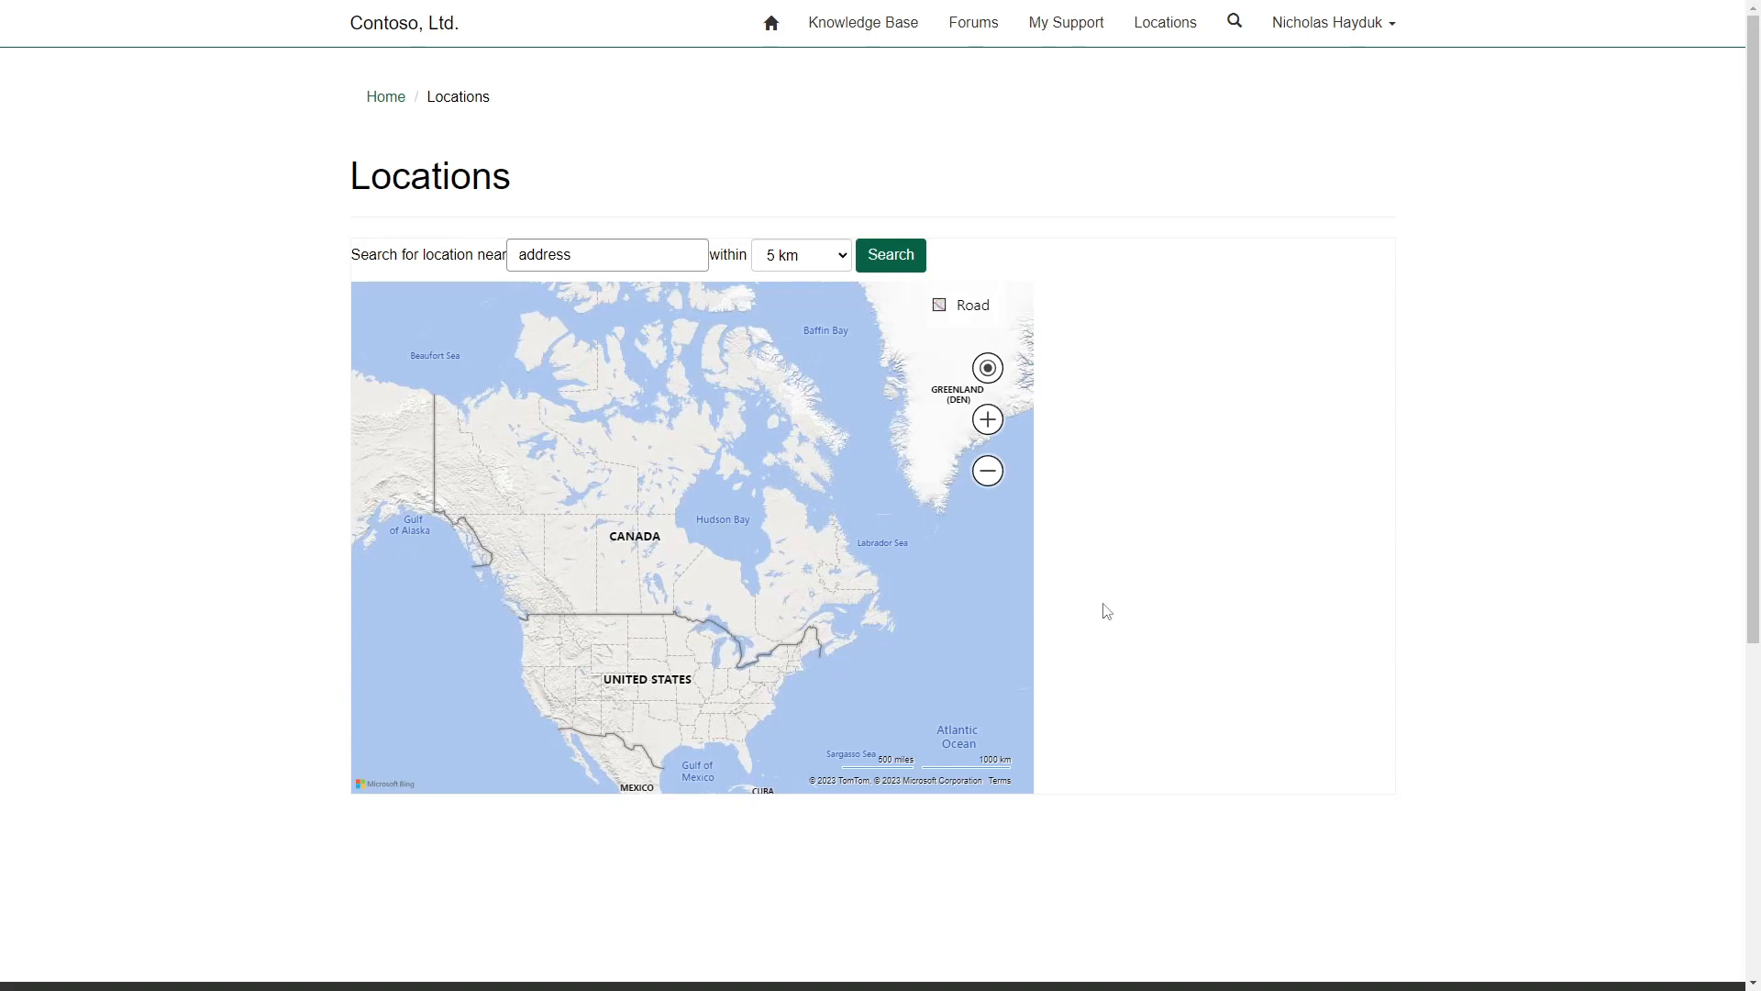
Search for locations within 2000 km of One Microsoft Way and view the results
{"action": "left_click", "coordinate": [607, 254]}
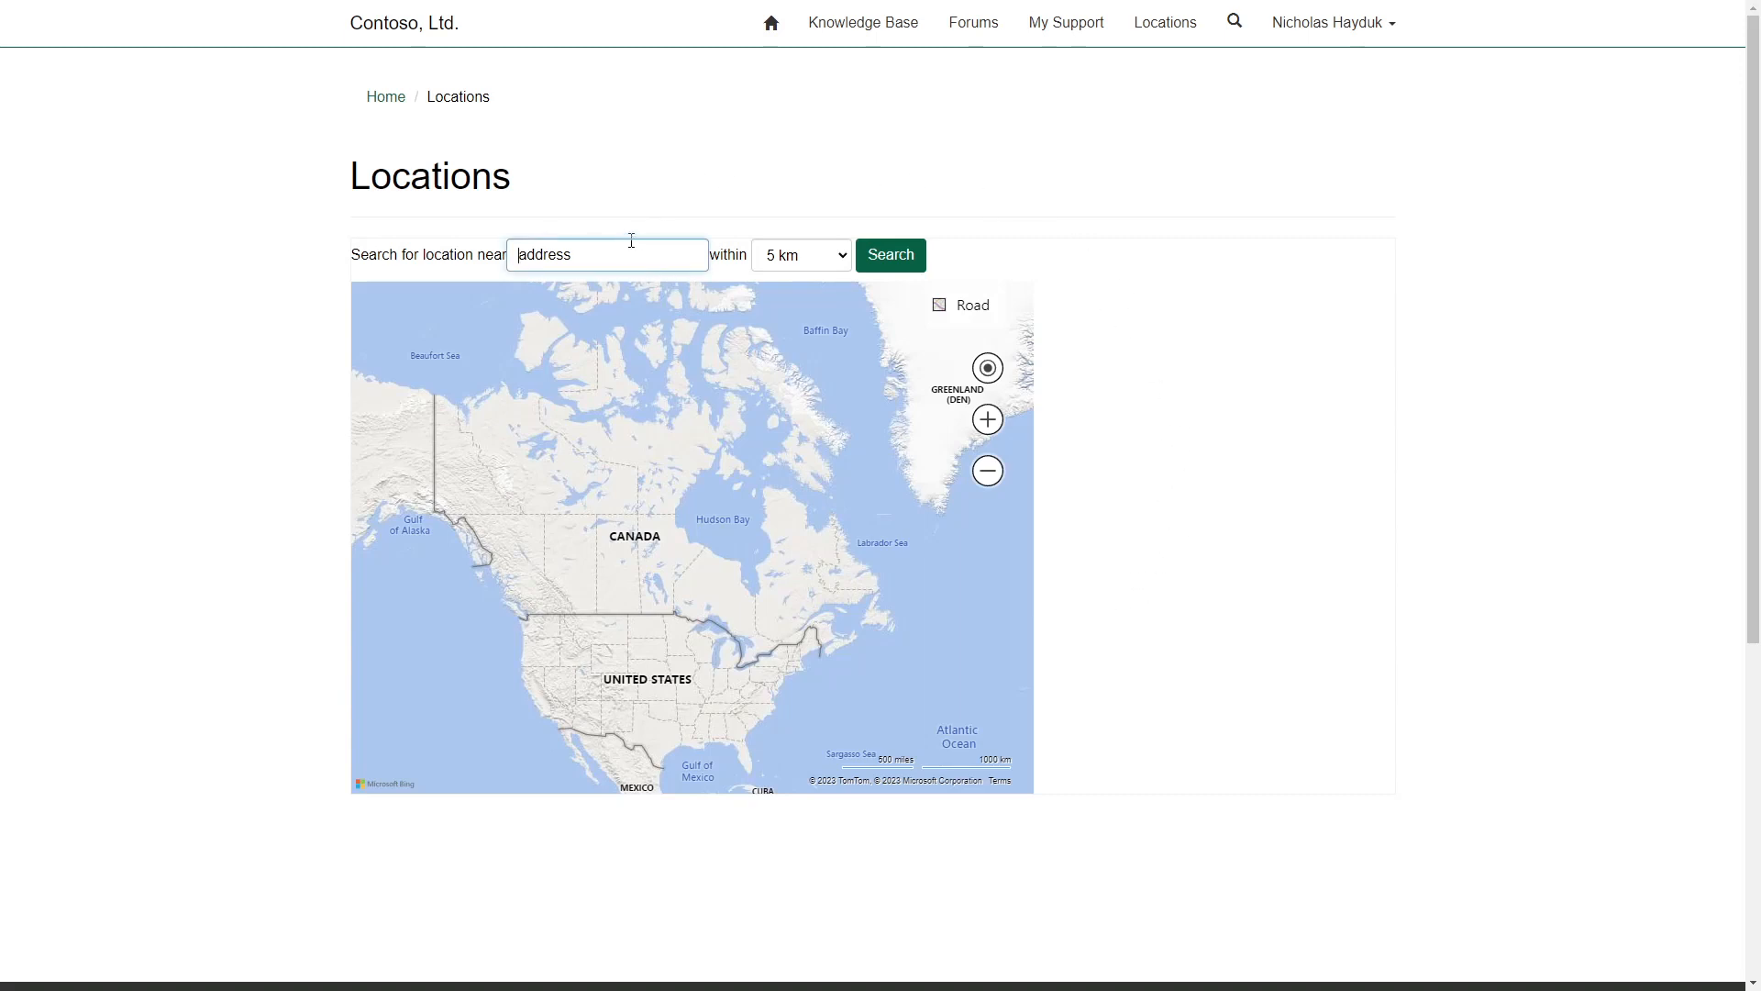
{"action": "left_click", "coordinate": [799, 254]}
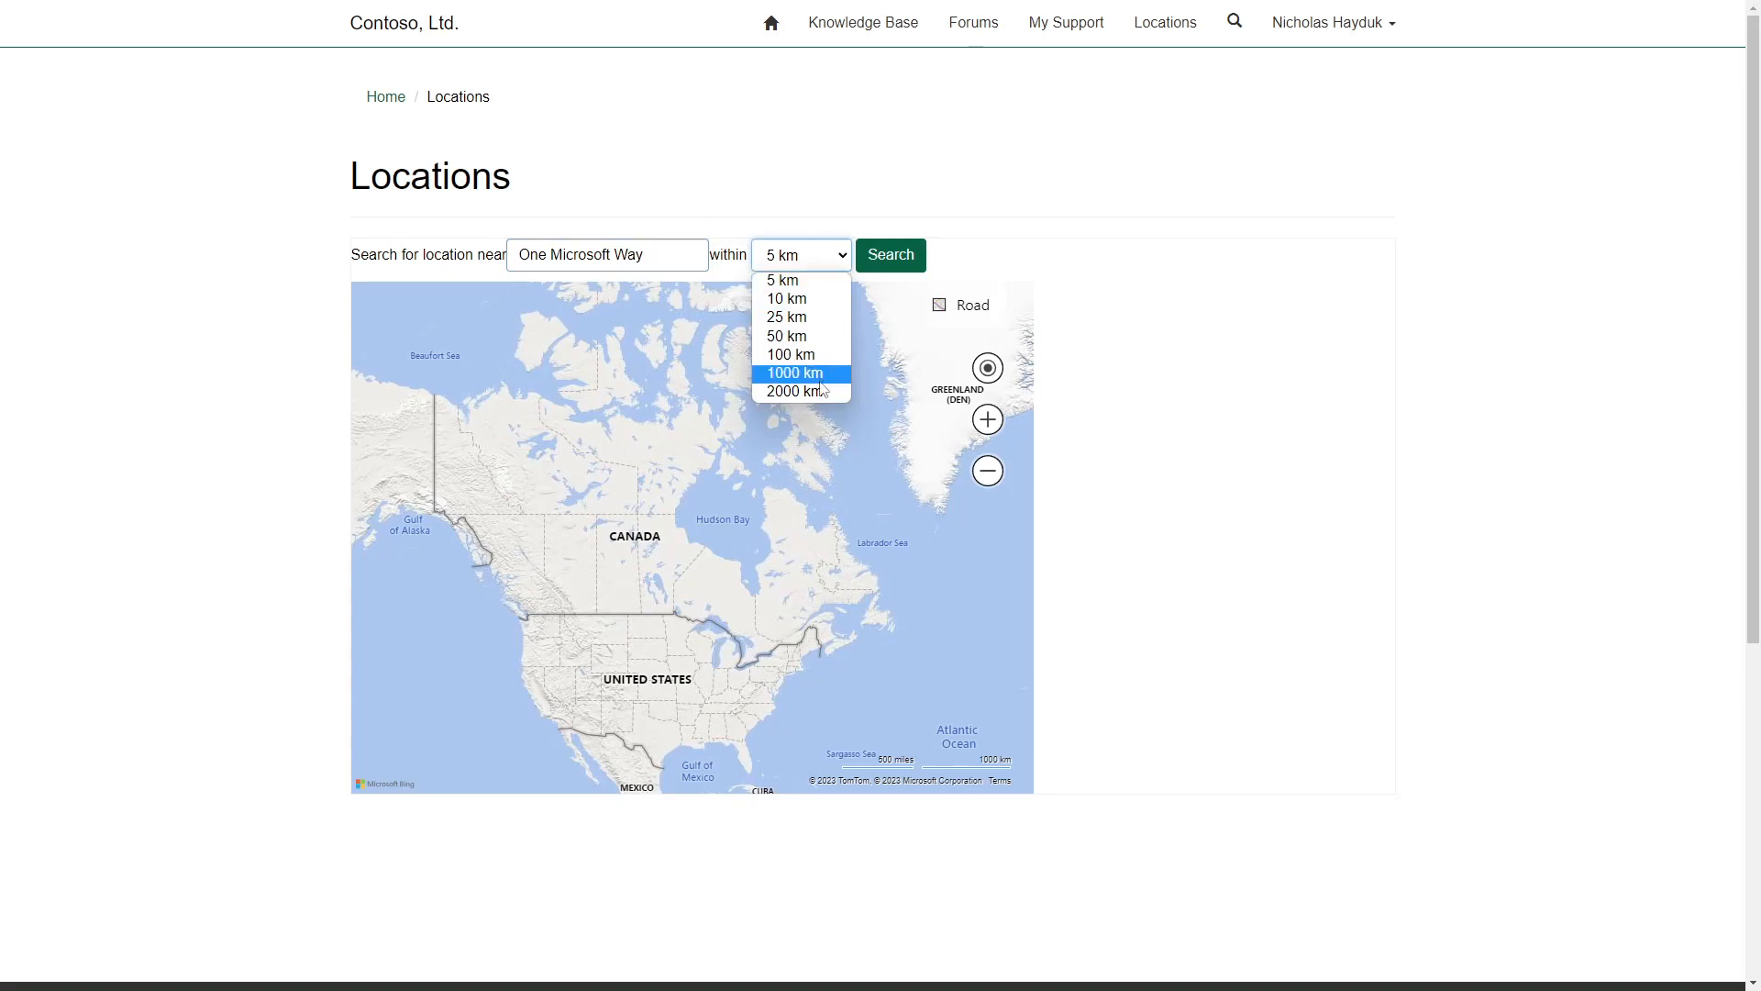
{"action": "left_click", "coordinate": [888, 255]}
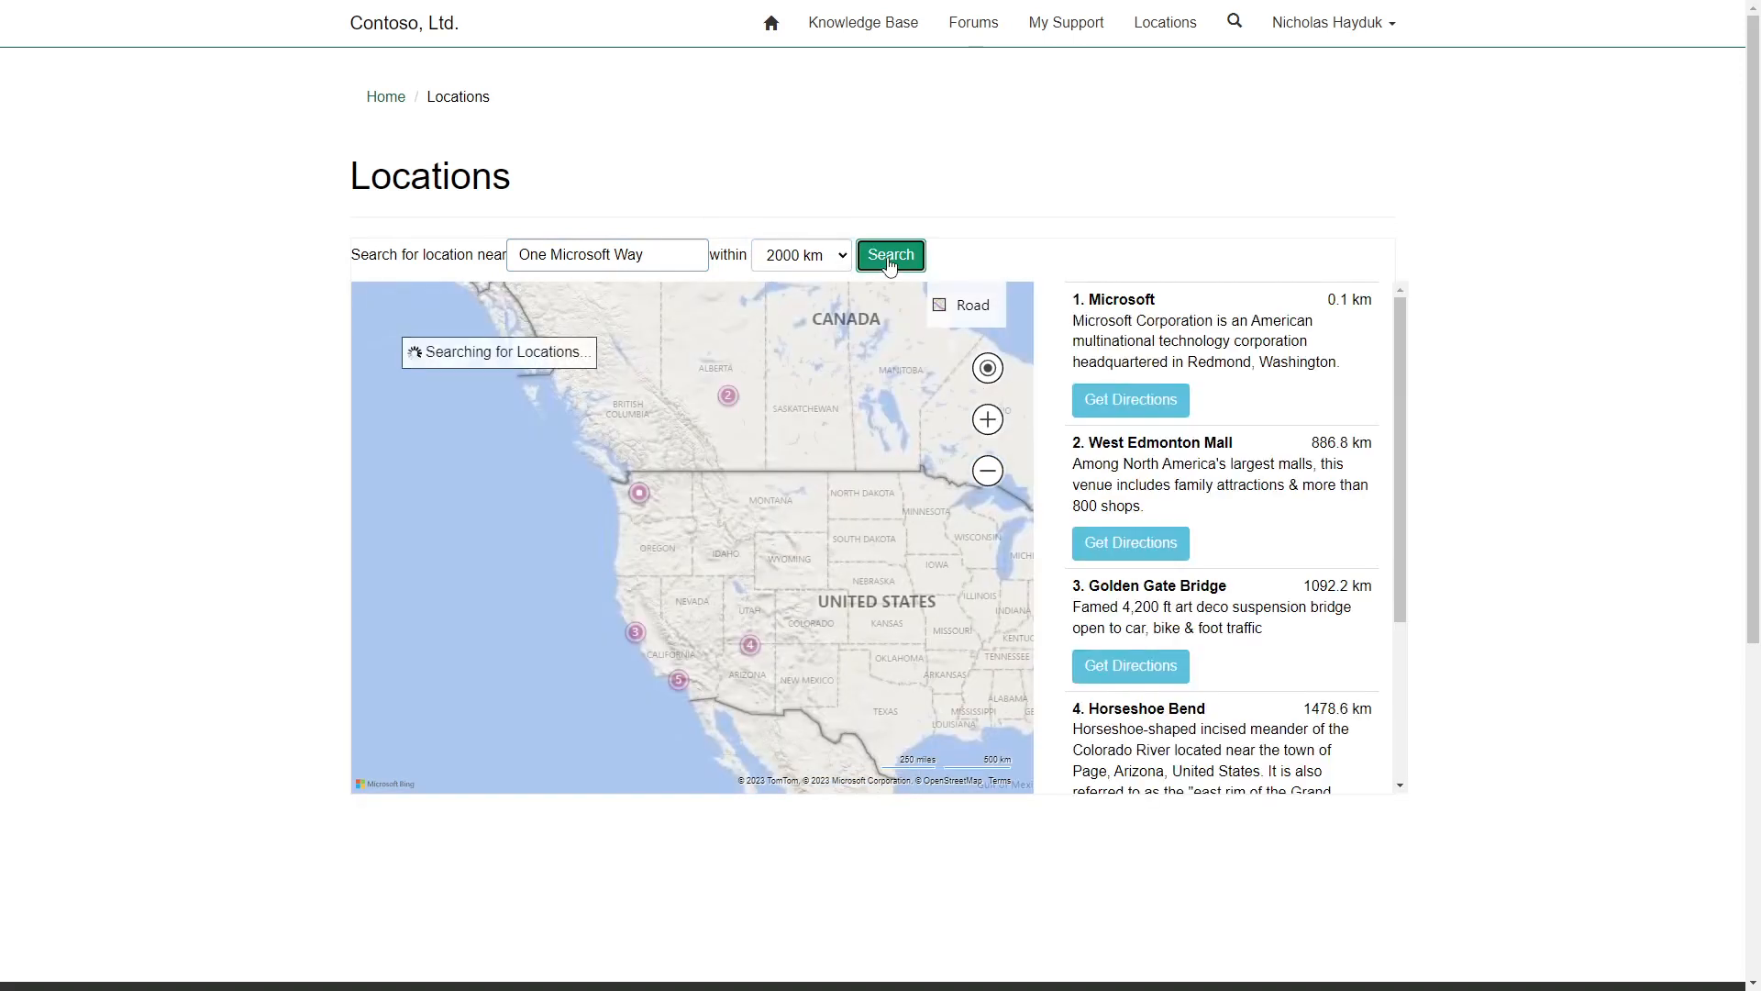
{"action": "left_click", "coordinate": [890, 253]}
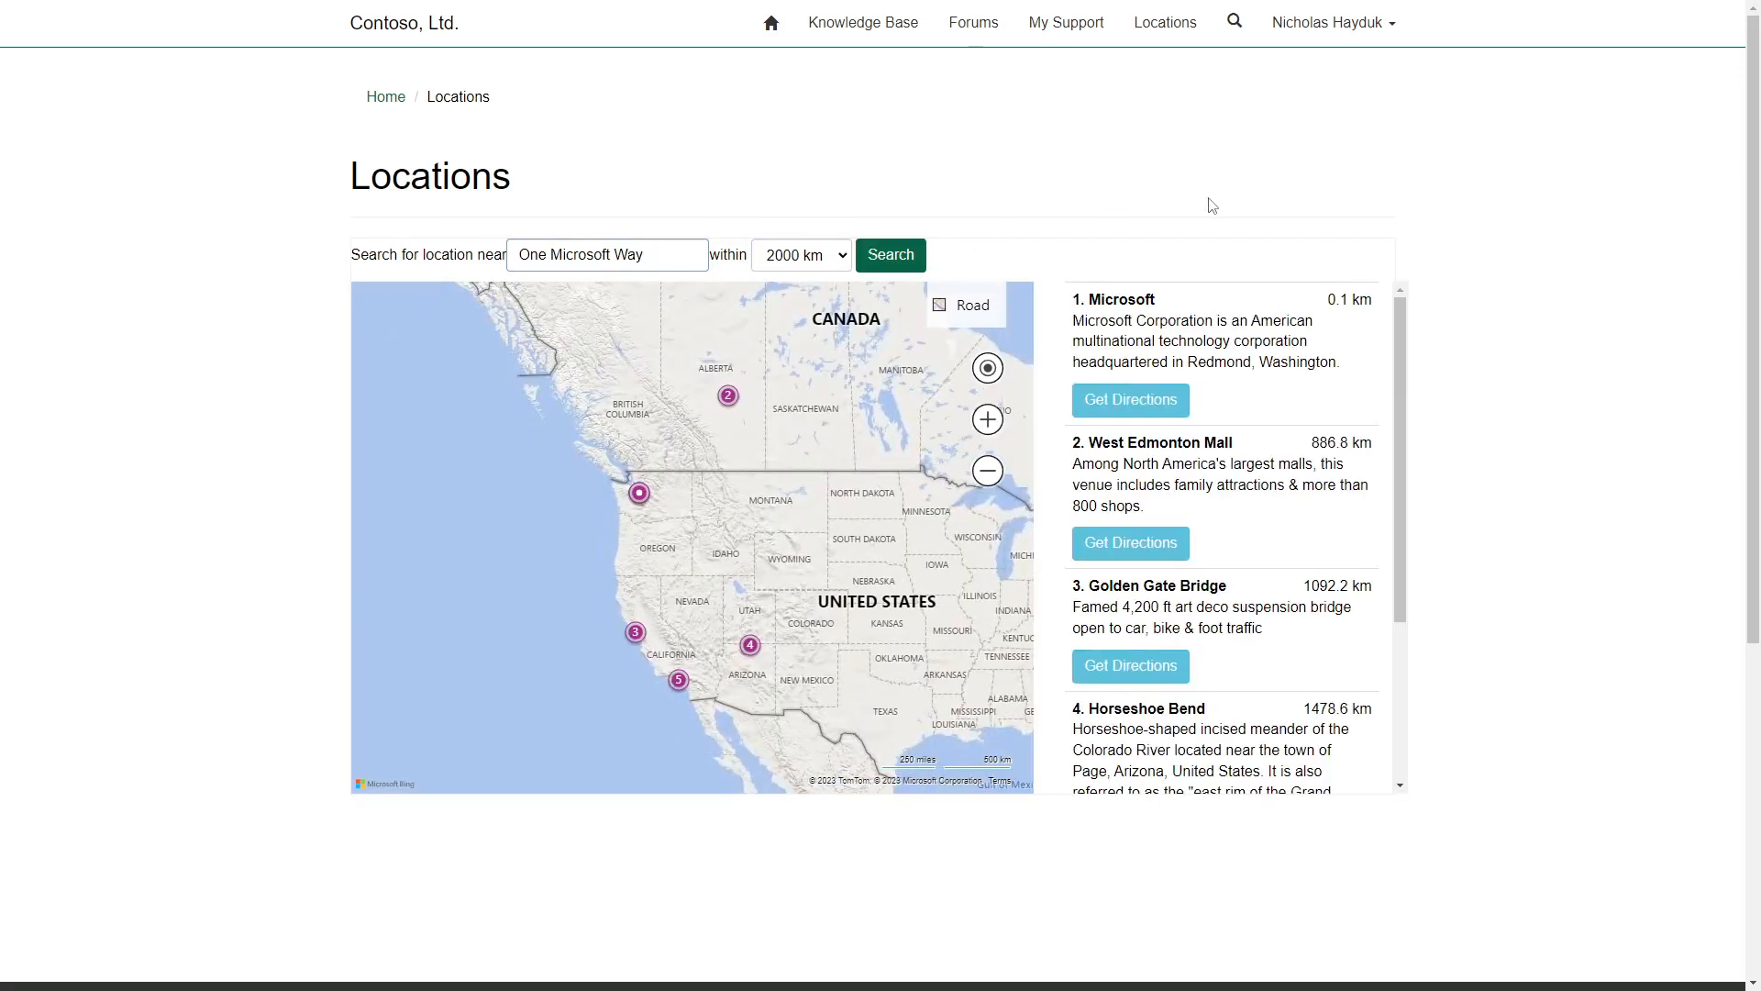
{"action": "mouse_move", "coordinate": [1467, 672]}
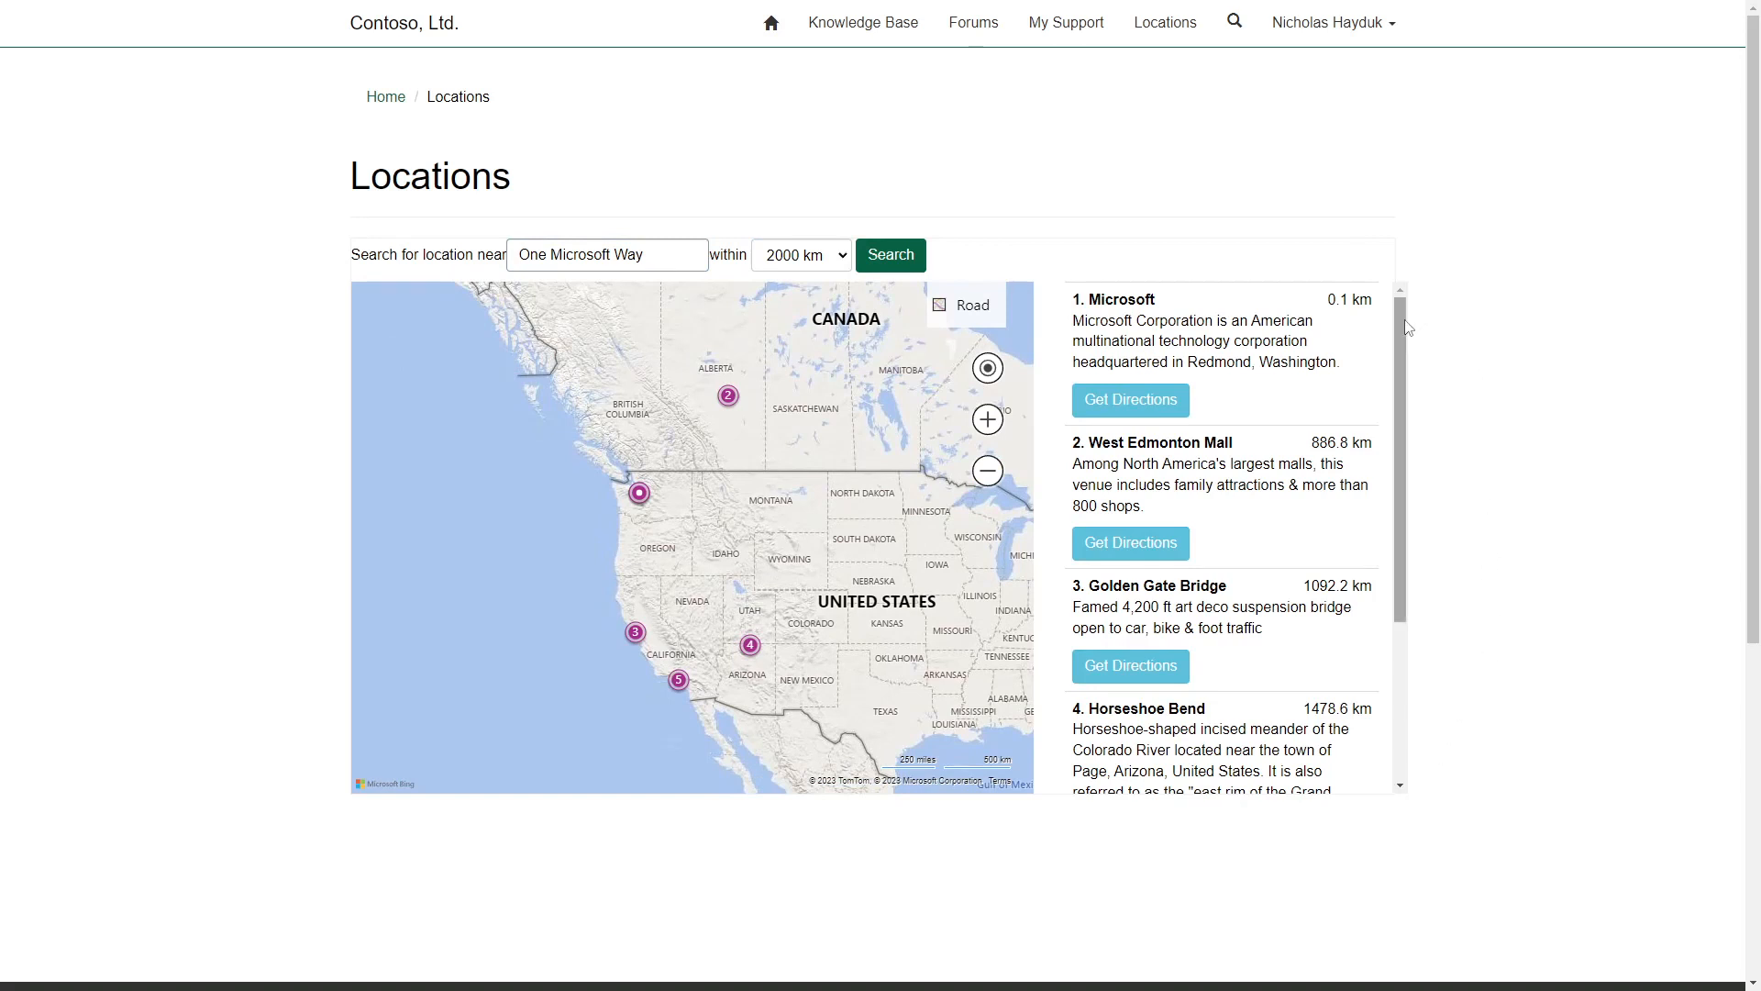
{"action": "scroll", "scroll_direction": "down", "scroll_amount": 3}
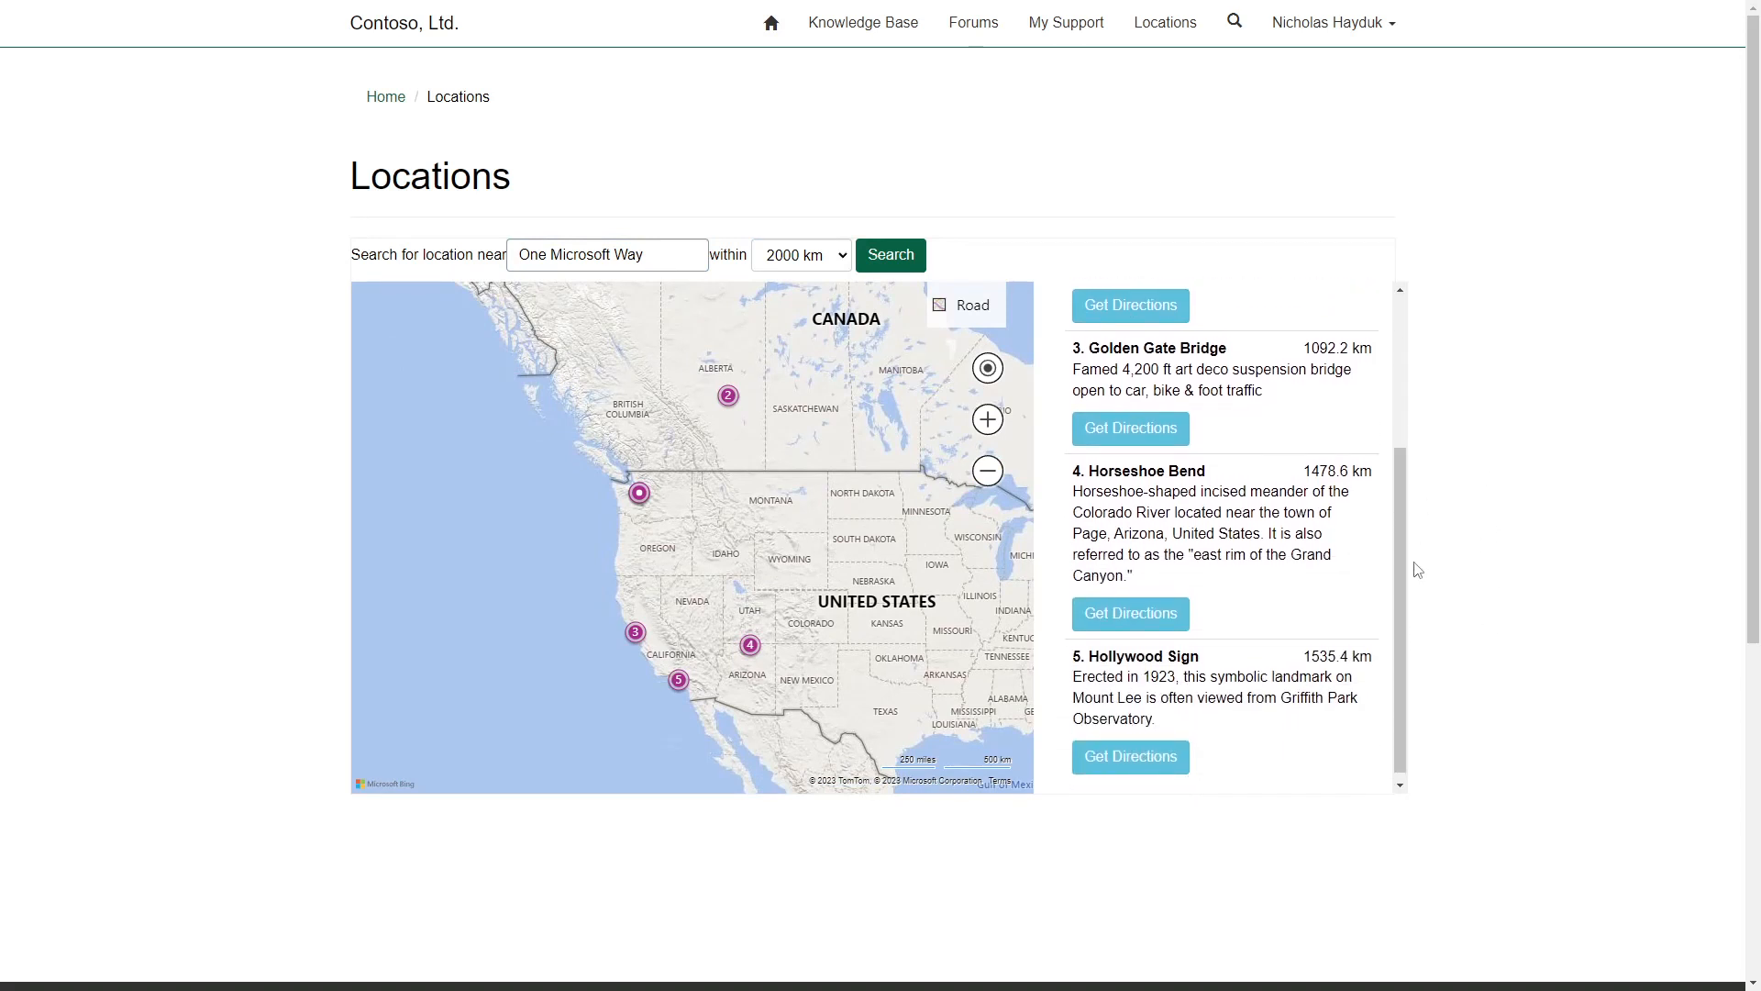
Request directions to the Hollywood Sign and dismiss the directions dialog
{"action": "left_click", "coordinate": [1128, 756]}
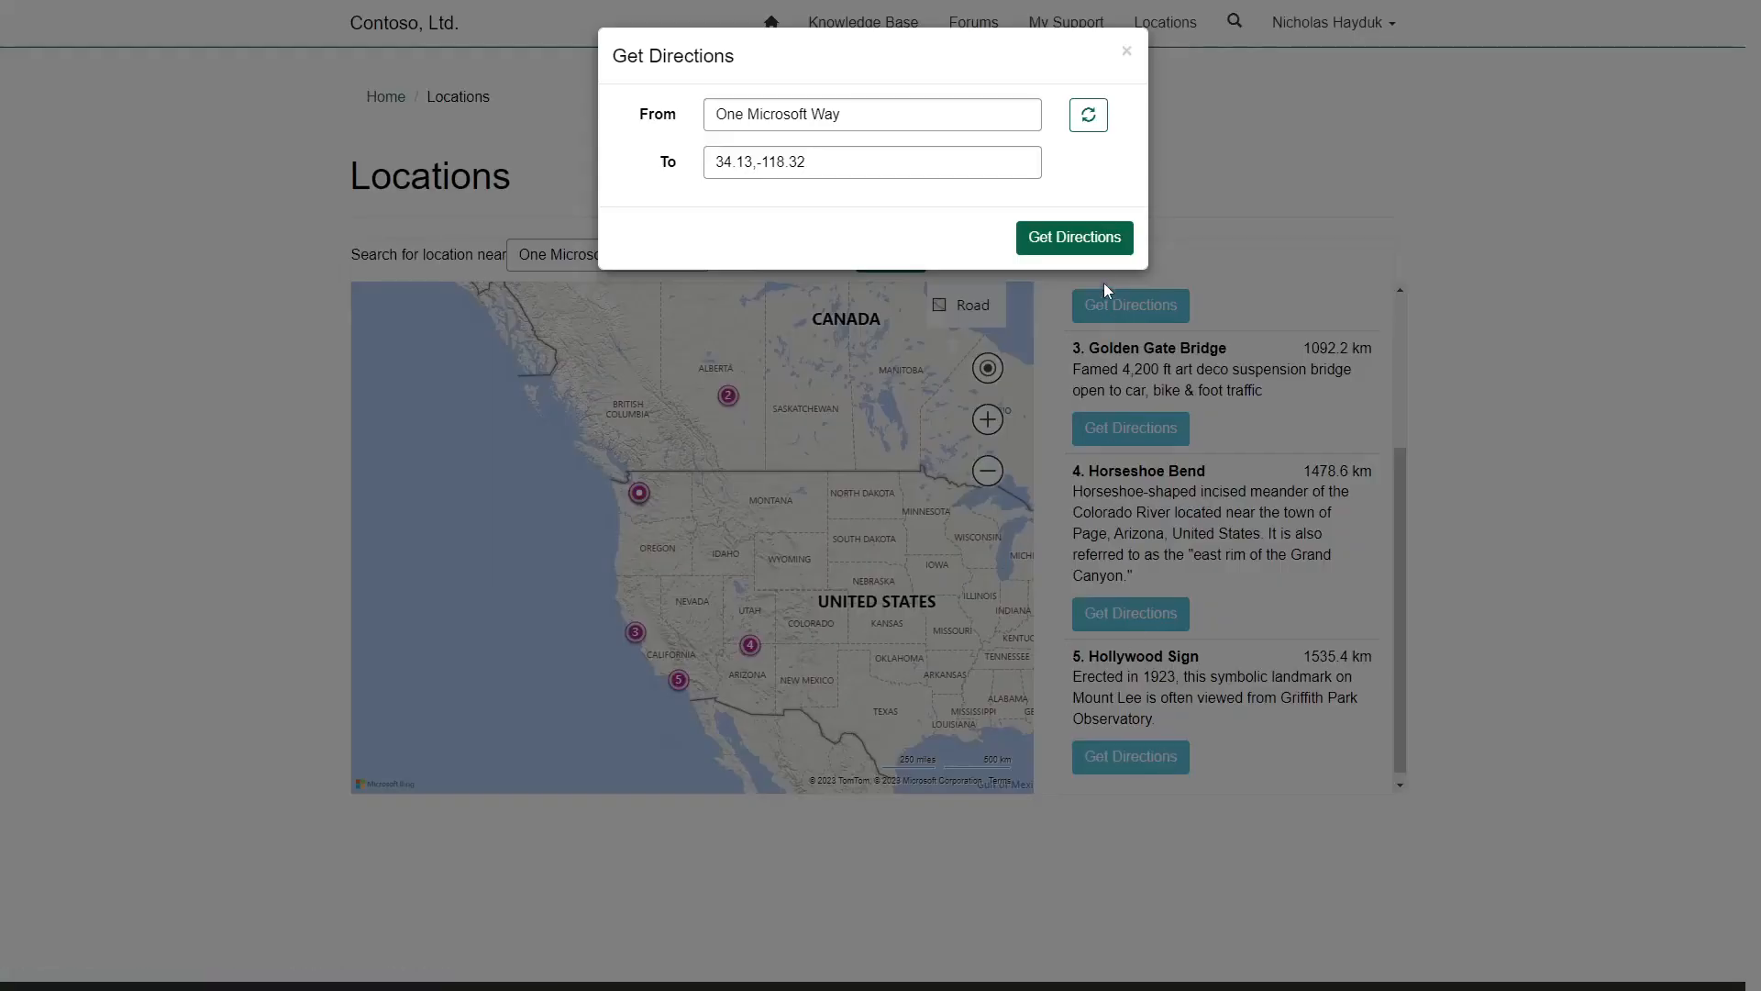
{"action": "left_click", "coordinate": [1125, 51]}
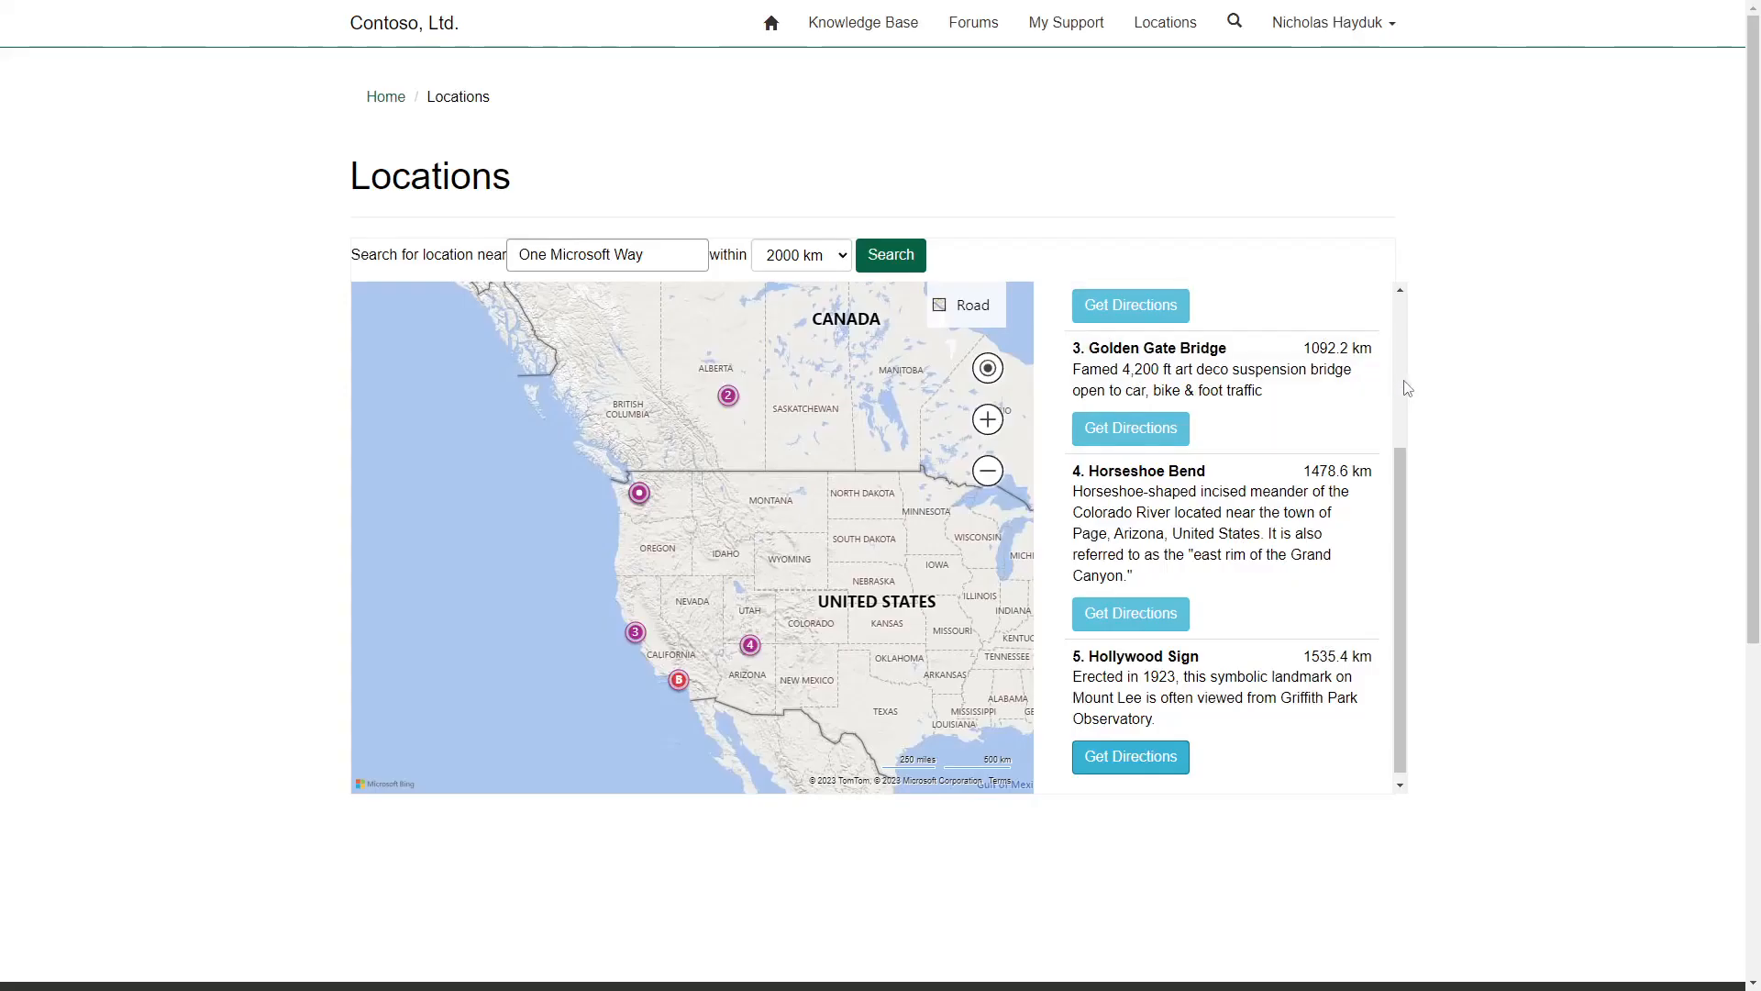